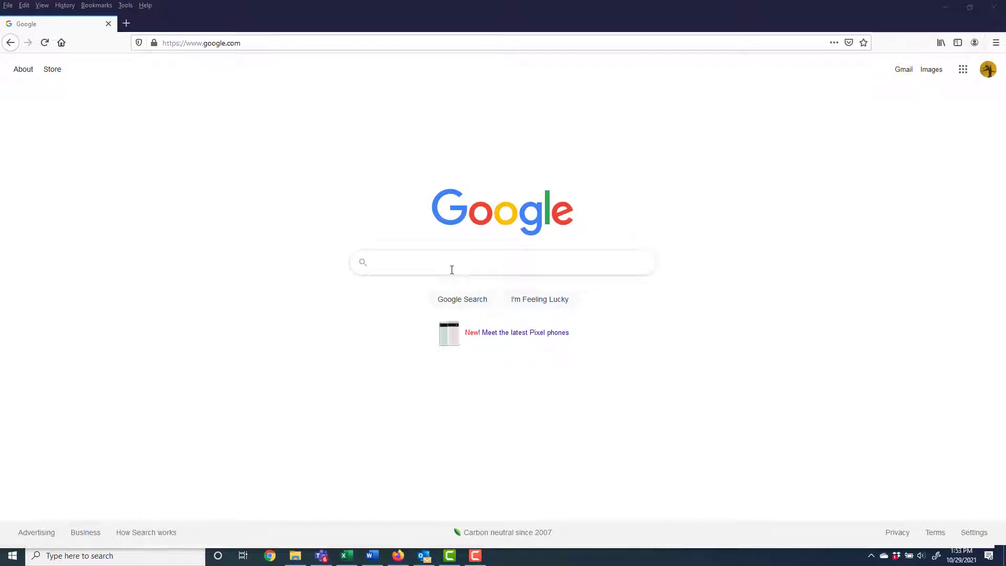
# Search Google for 'google earth' using the autocomplete suggestion
pyautogui.write('google e')
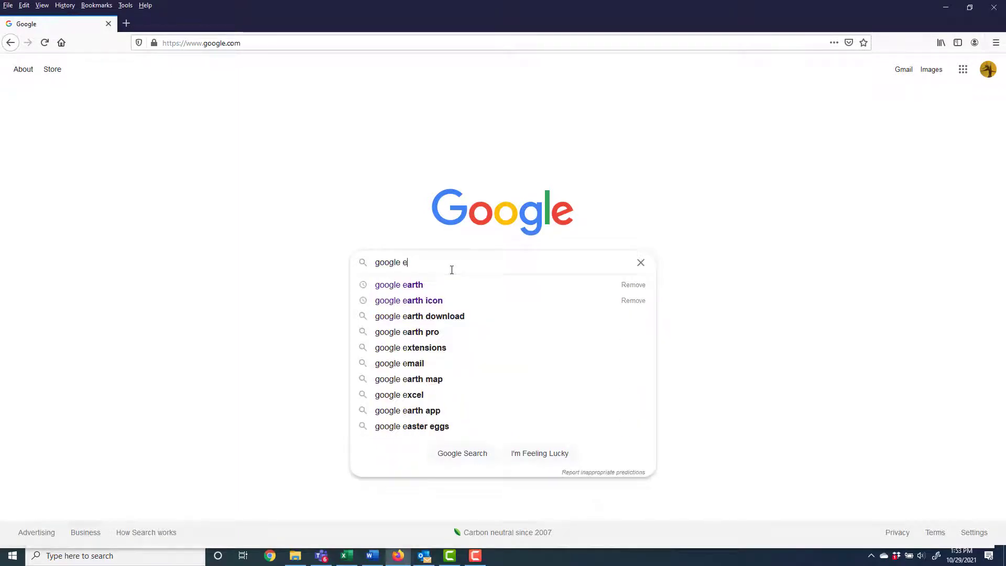
pyautogui.click(398, 284)
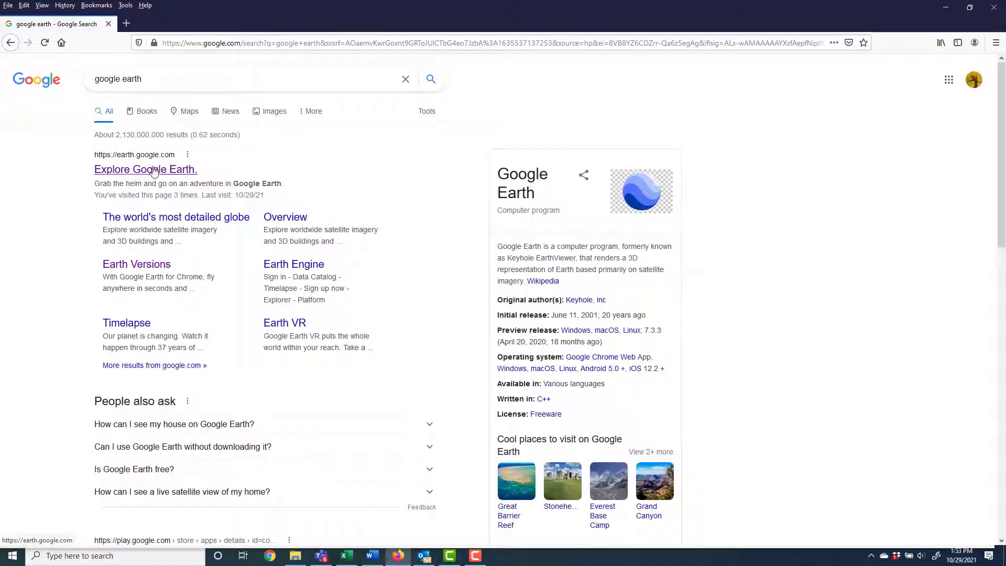
# Launch Google Earth on the web and search for 'Cedar Rapids, IA'
pyautogui.click(145, 169)
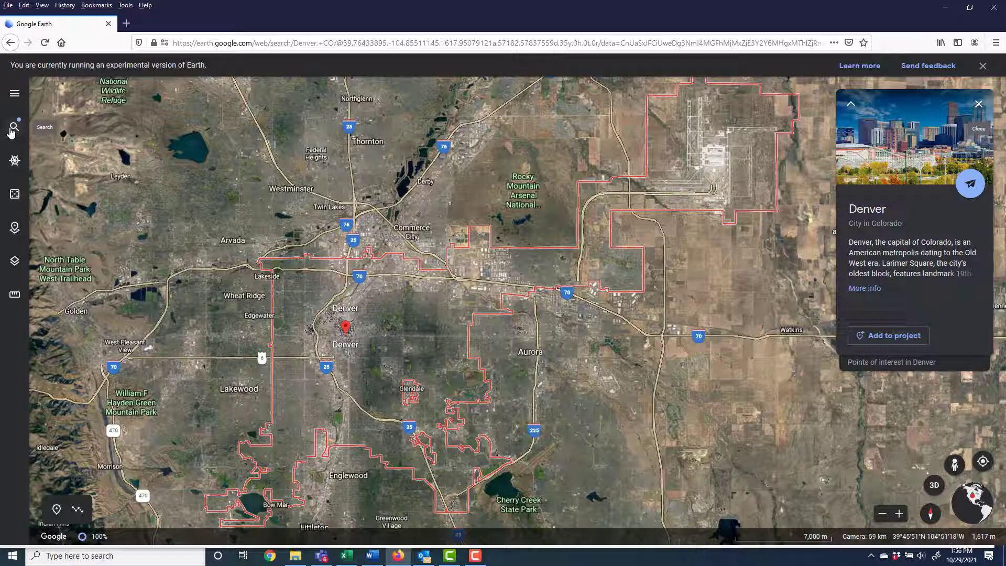
pyautogui.click(14, 126)
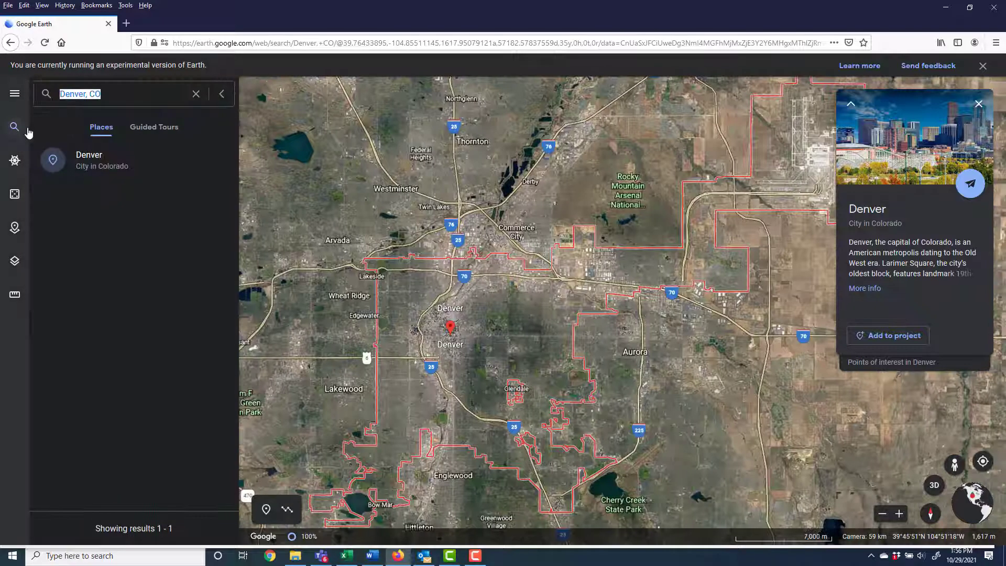
pyautogui.write('Cedar Rapids, IA')
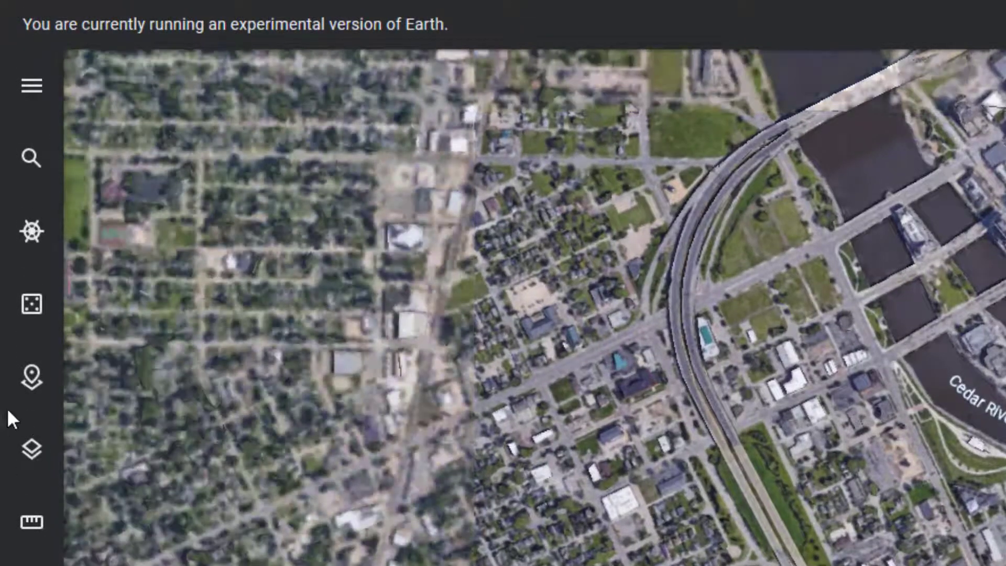
pyautogui.moveTo(31, 377)
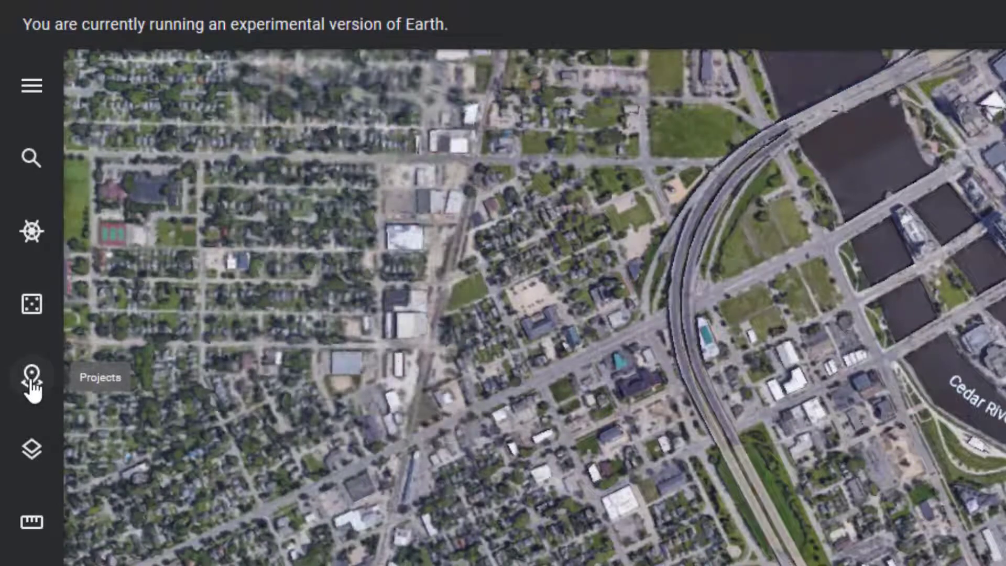
# Create a project titled Neighborhood_highlights and bring up its feature types
pyautogui.click(31, 374)
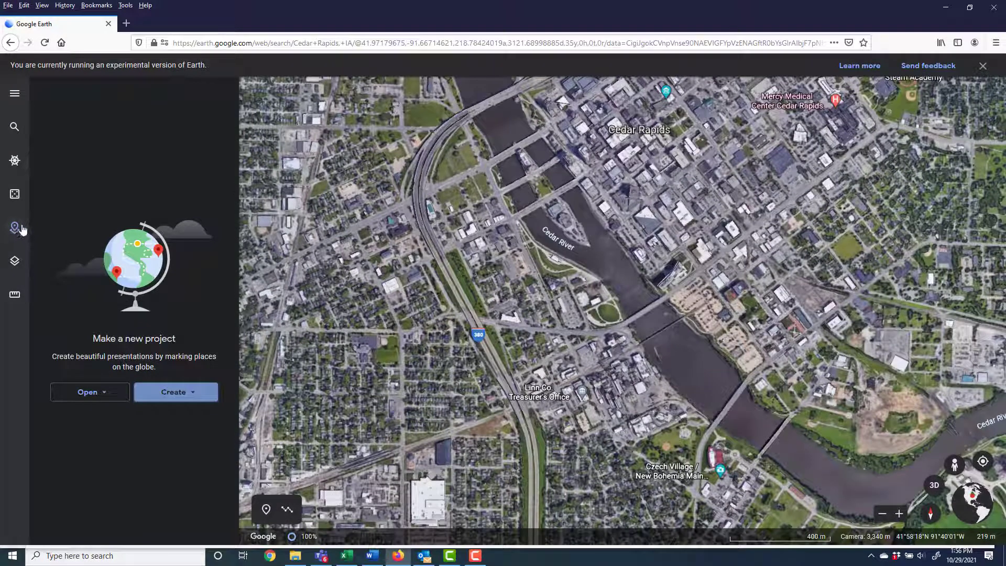
pyautogui.click(173, 392)
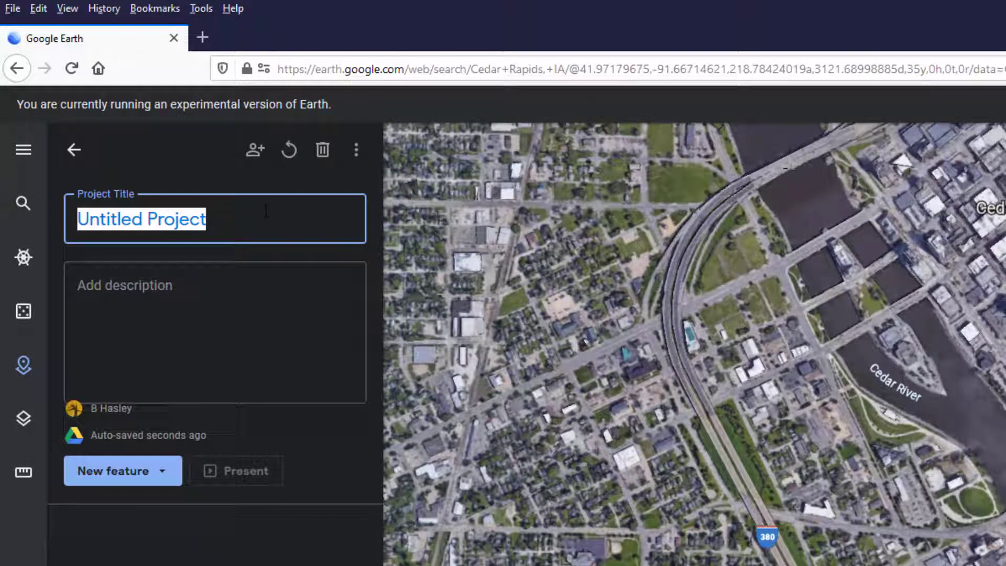
pyautogui.write('Neighborhood_highlights')
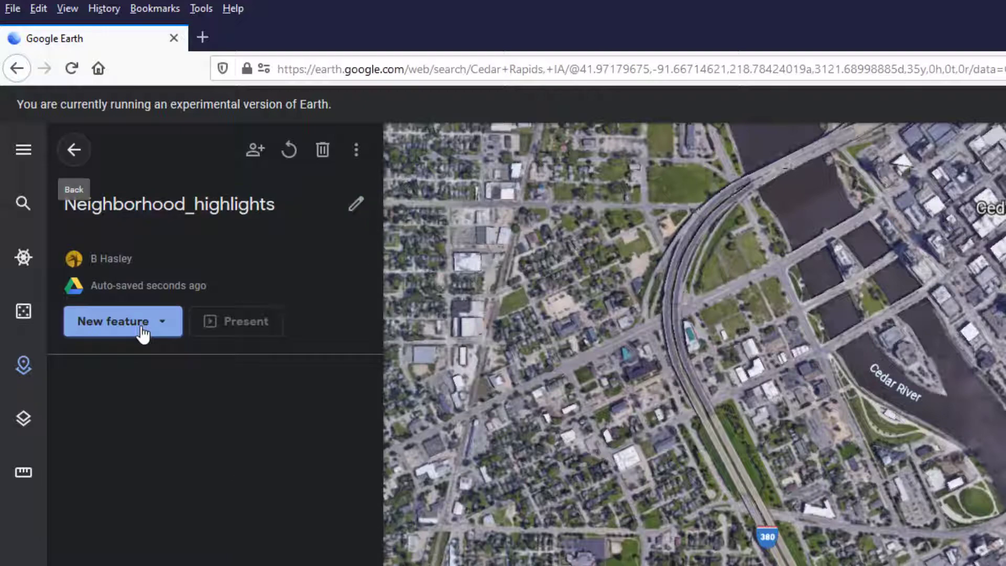
pyautogui.click(122, 321)
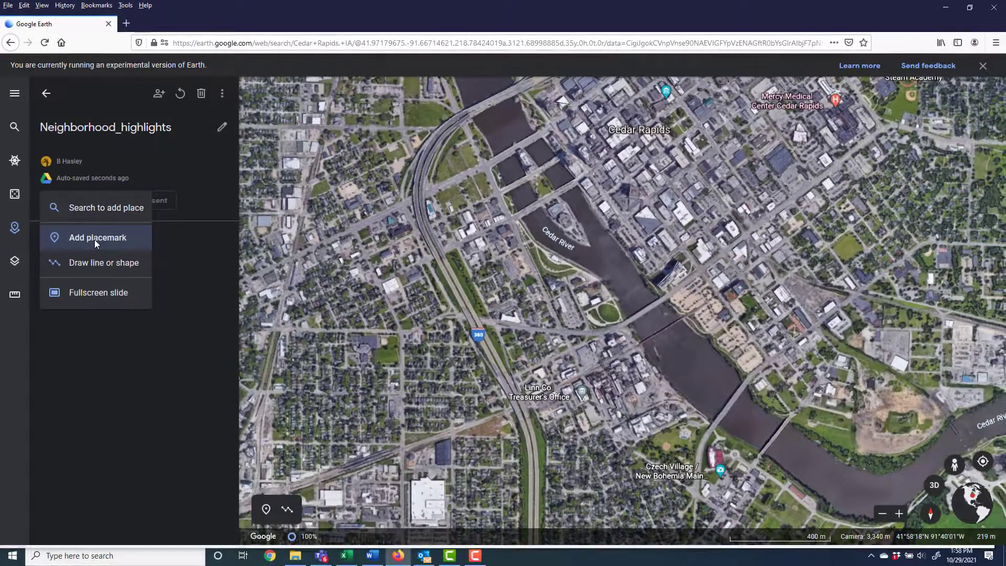
# Drop a placemark beside the Cedar River, title it Police_station, and save it
pyautogui.click(97, 237)
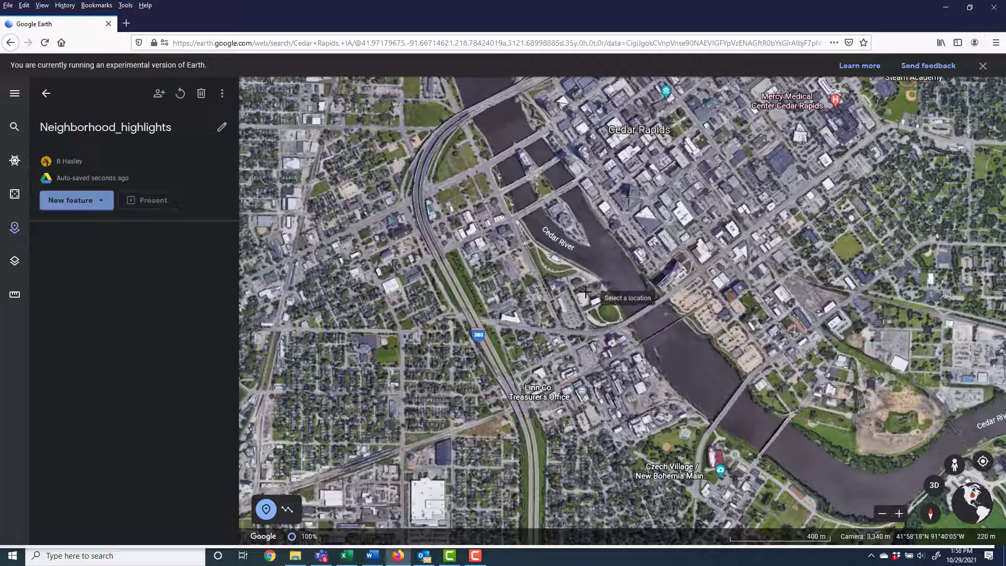
pyautogui.moveTo(588, 297)
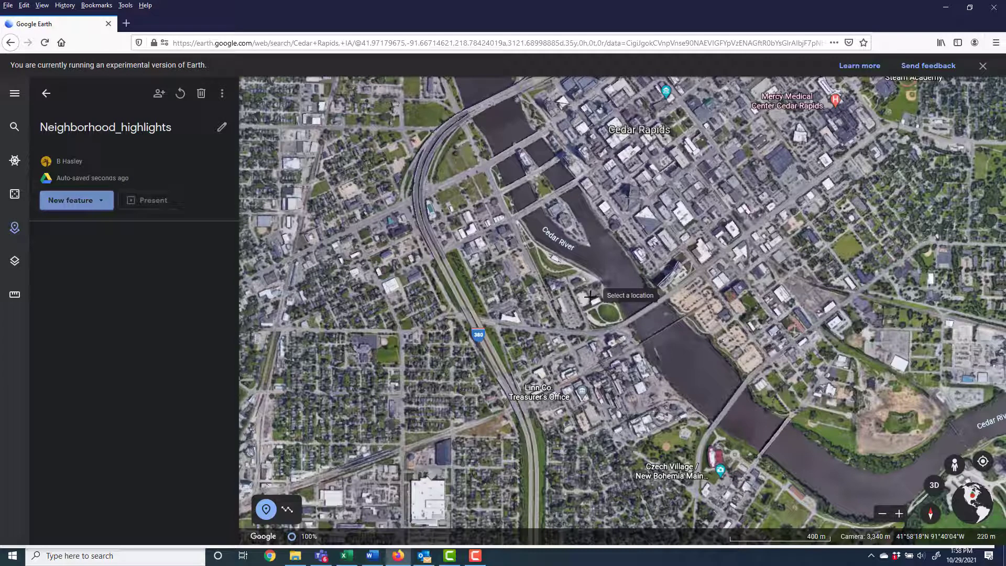
pyautogui.moveTo(583, 301)
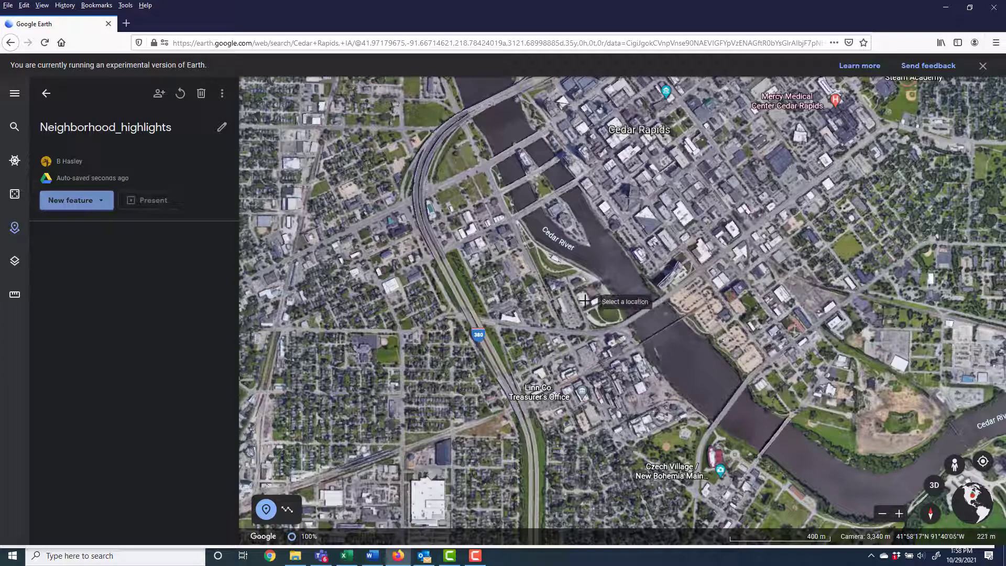
pyautogui.click(584, 301)
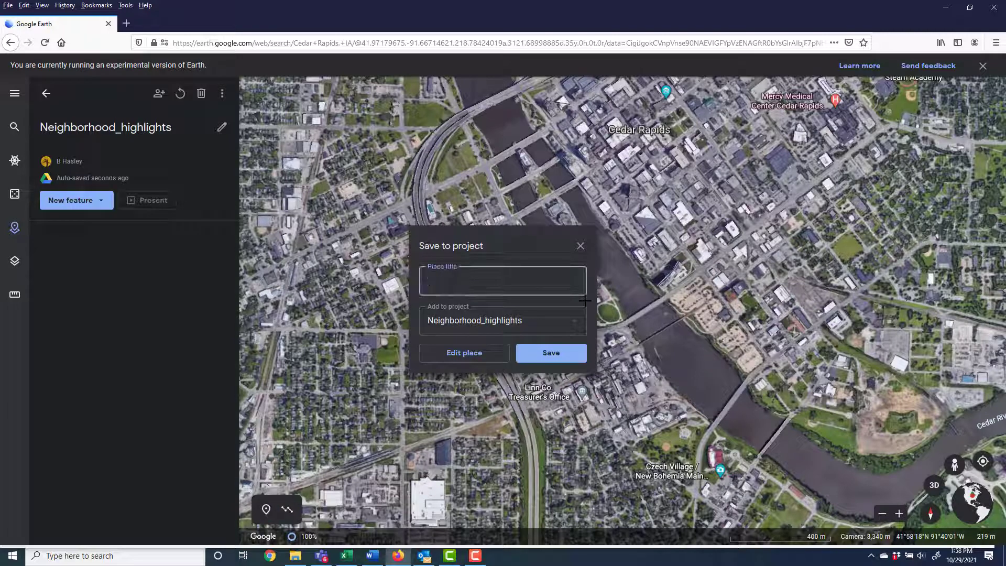
pyautogui.write('Police_s')
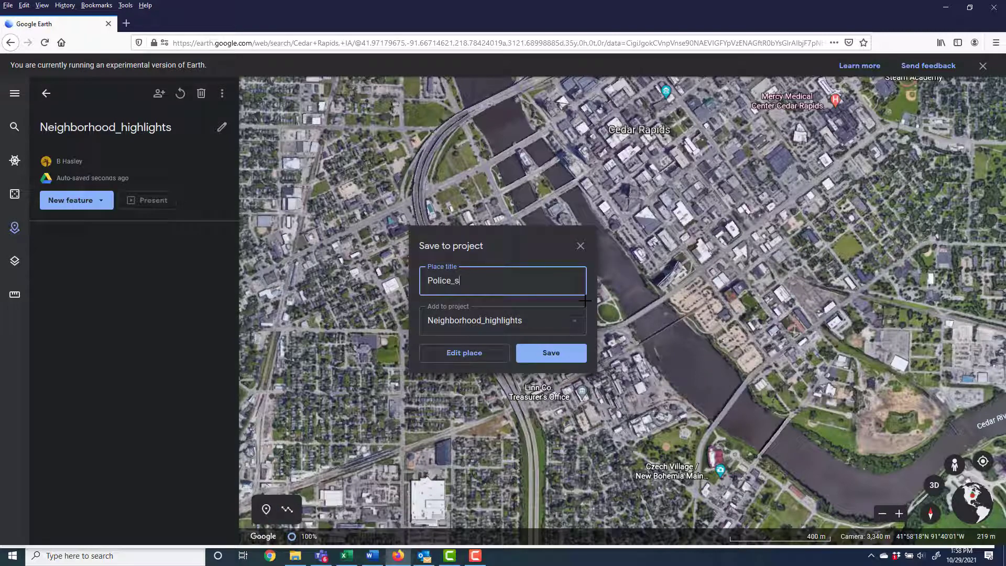
pyautogui.write('tation')
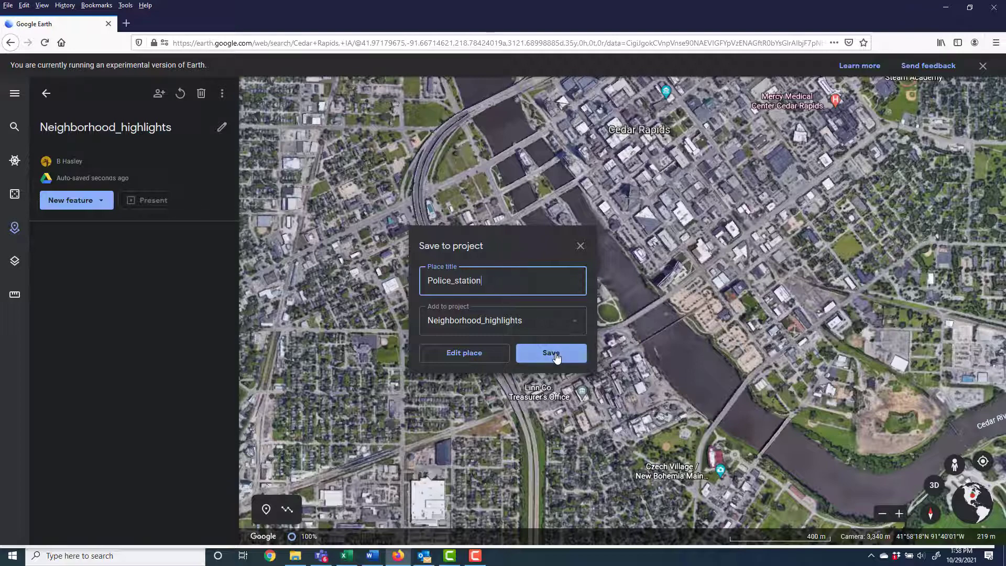
pyautogui.click(551, 352)
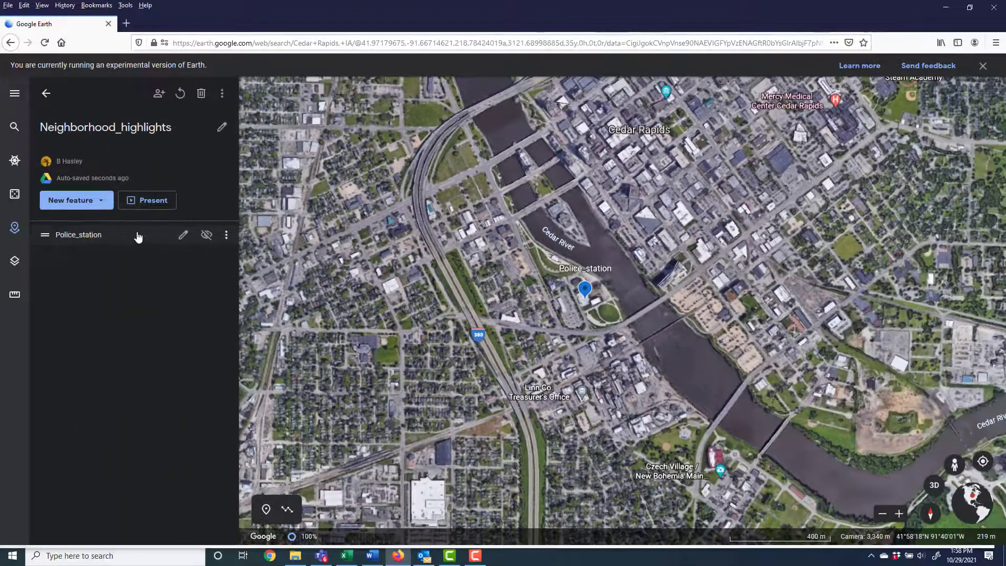
pyautogui.moveTo(183, 234)
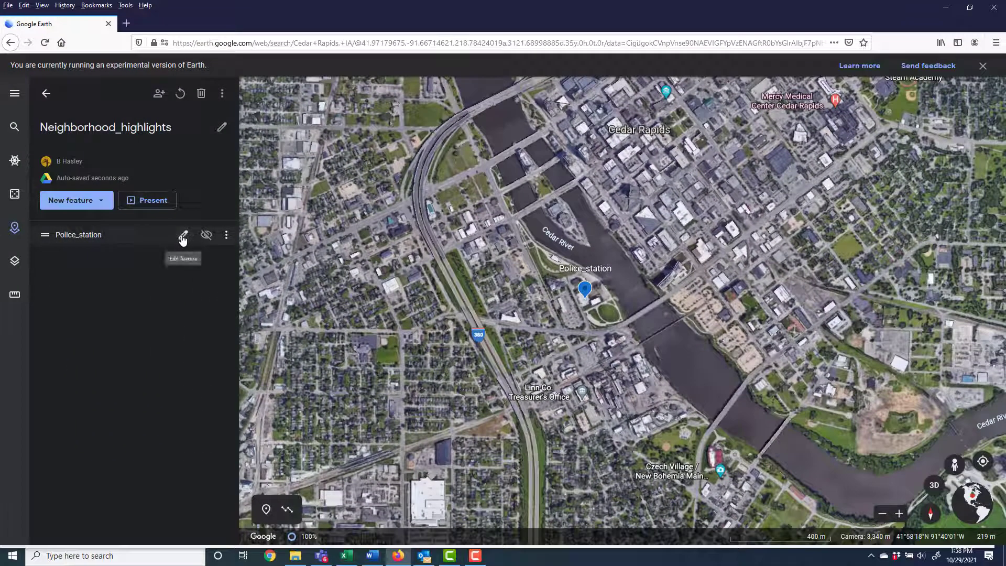
# Retitle the placemark Police_station_CR_Iowa and add the address 505 W 1st St
pyautogui.click(184, 235)
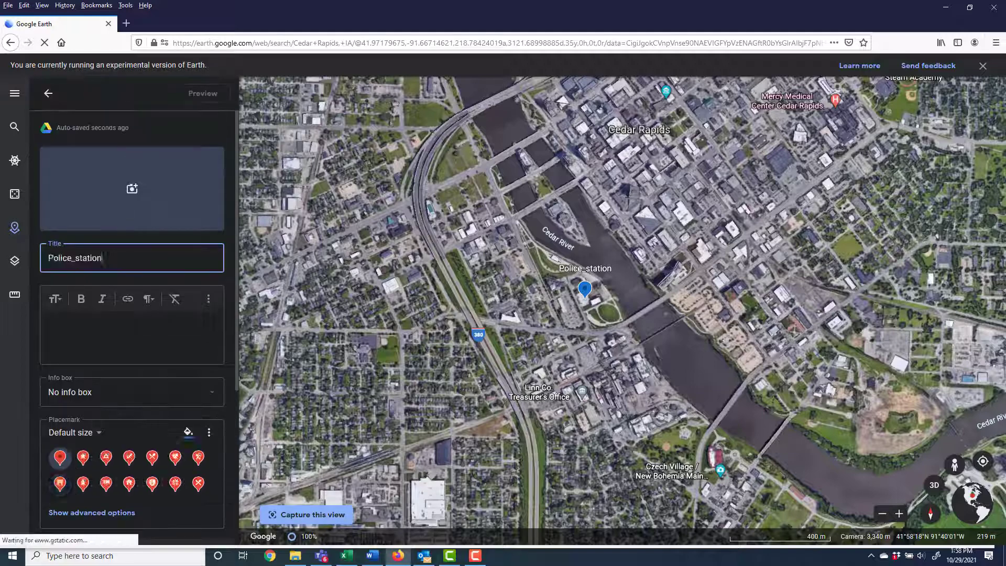
pyautogui.write('_')
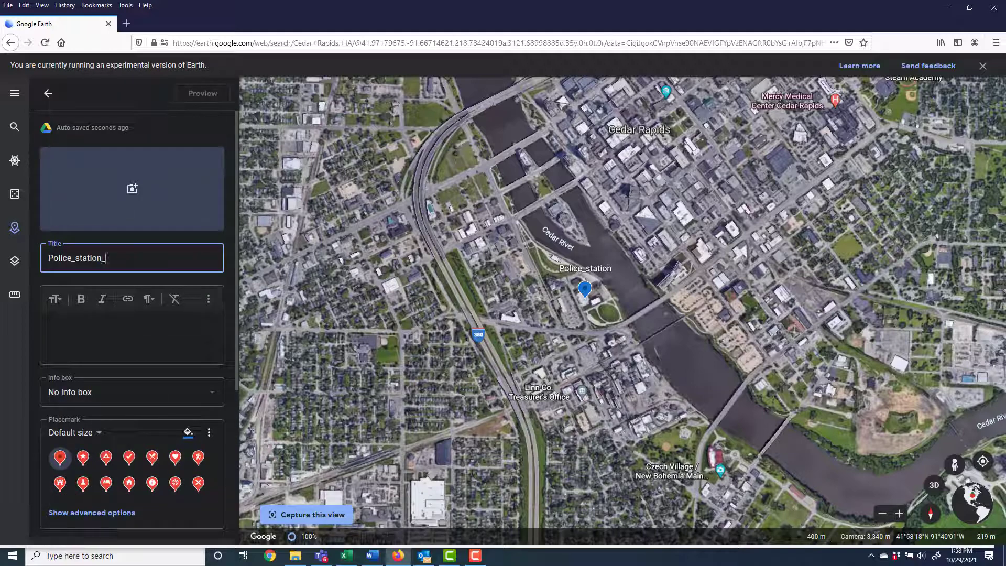
pyautogui.write('CR_Iowa')
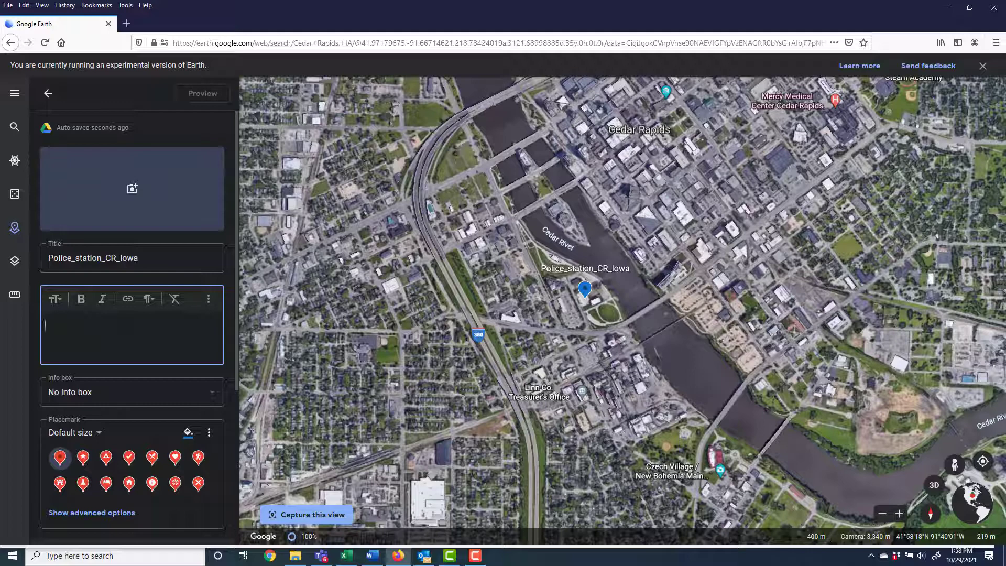
pyautogui.write('505 W 1st St. SW')
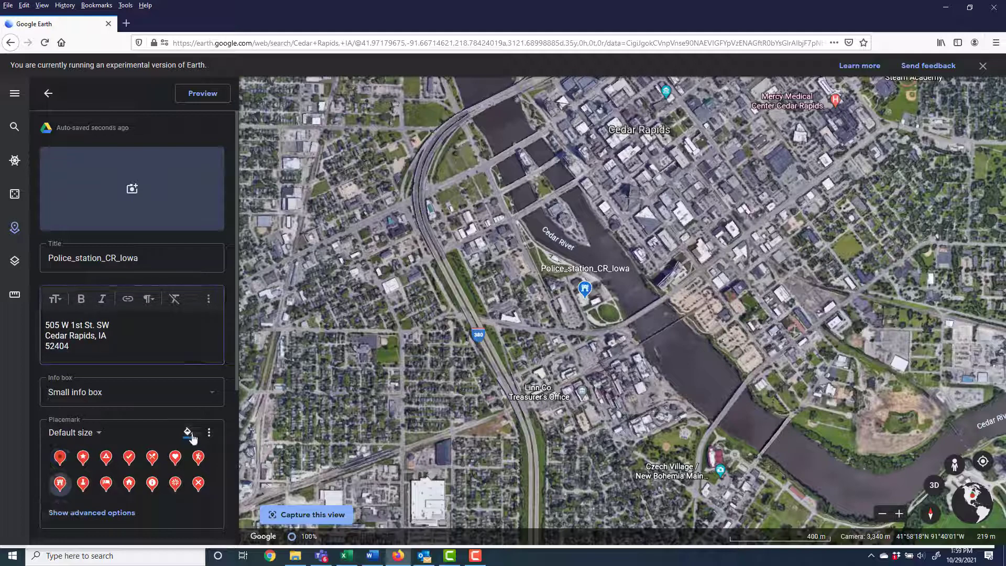
# Choose a placemark colour and browse the full icon gallery
pyautogui.click(188, 432)
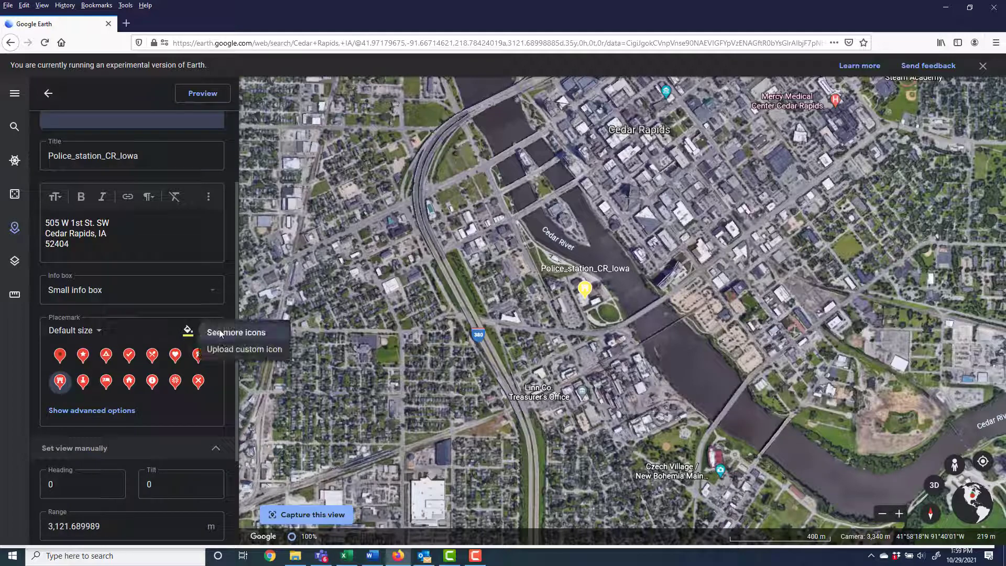
pyautogui.click(235, 332)
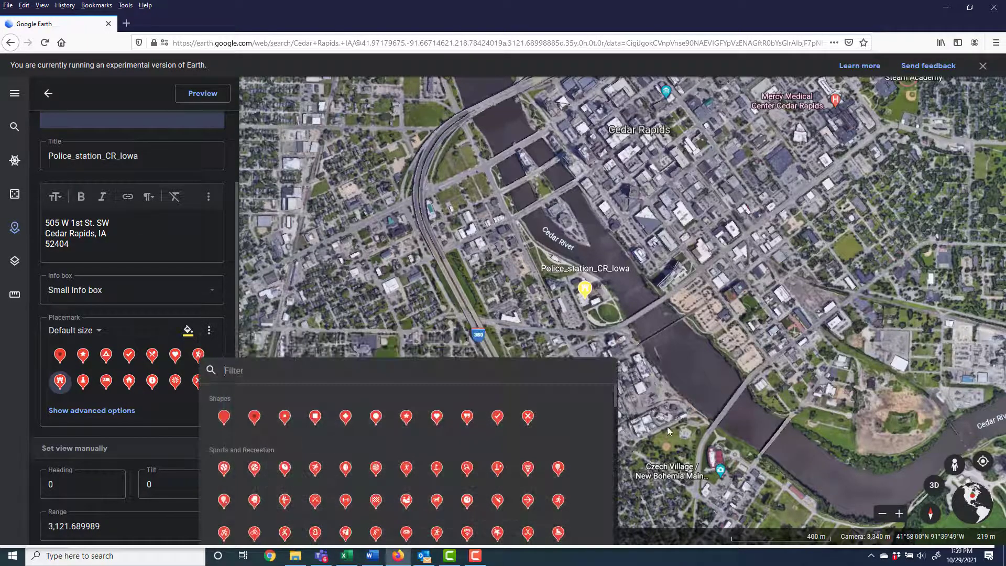
pyautogui.scroll(-3)
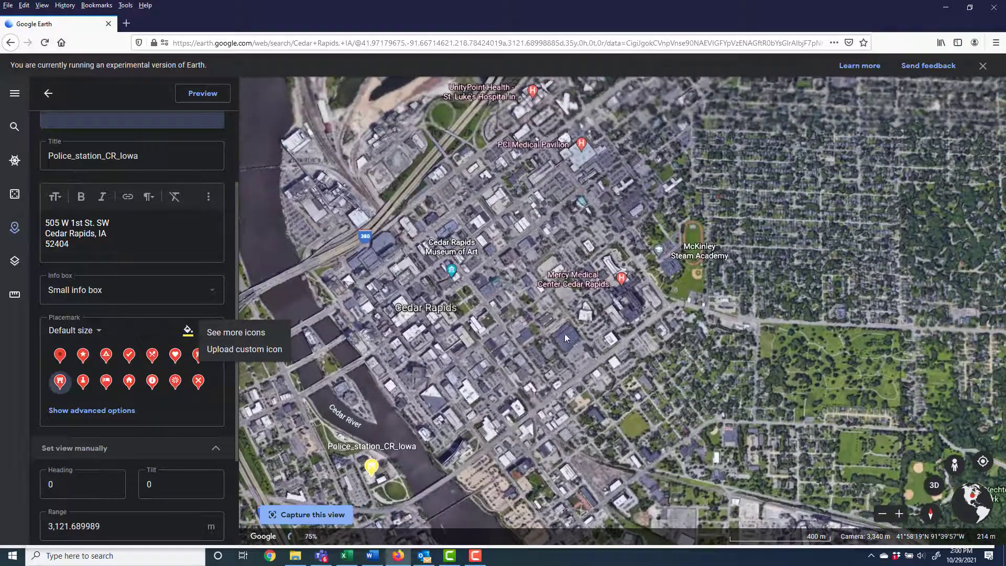
# Add a new placemark at Mercy Medical Center and title it Mercy_hospital
pyautogui.click(48, 93)
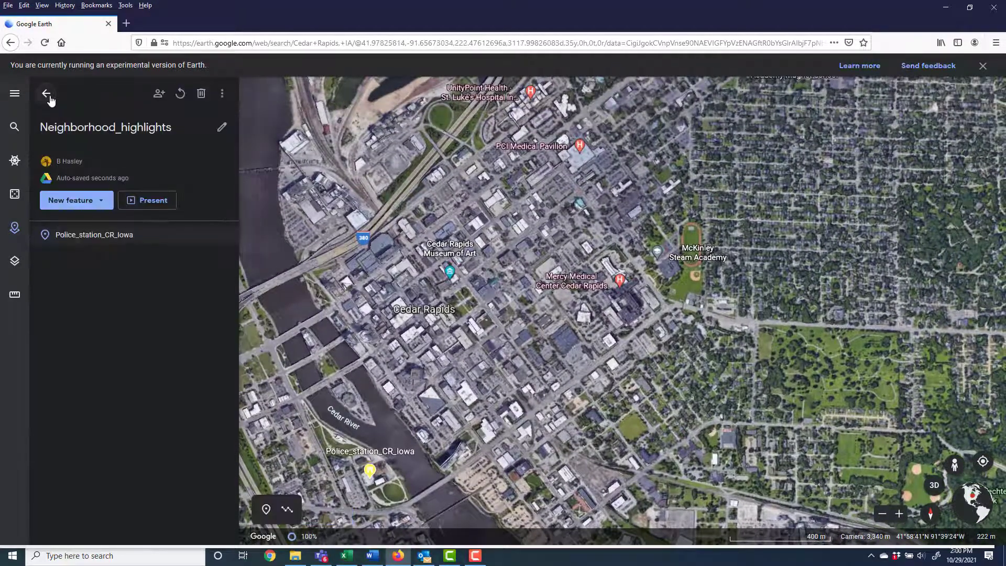
pyautogui.moveTo(106, 239)
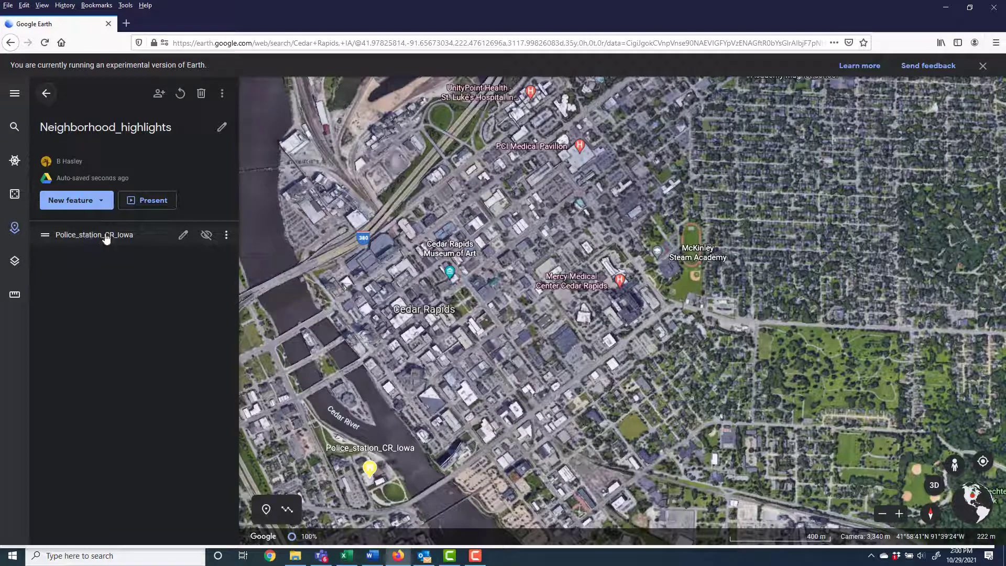
pyautogui.click(70, 199)
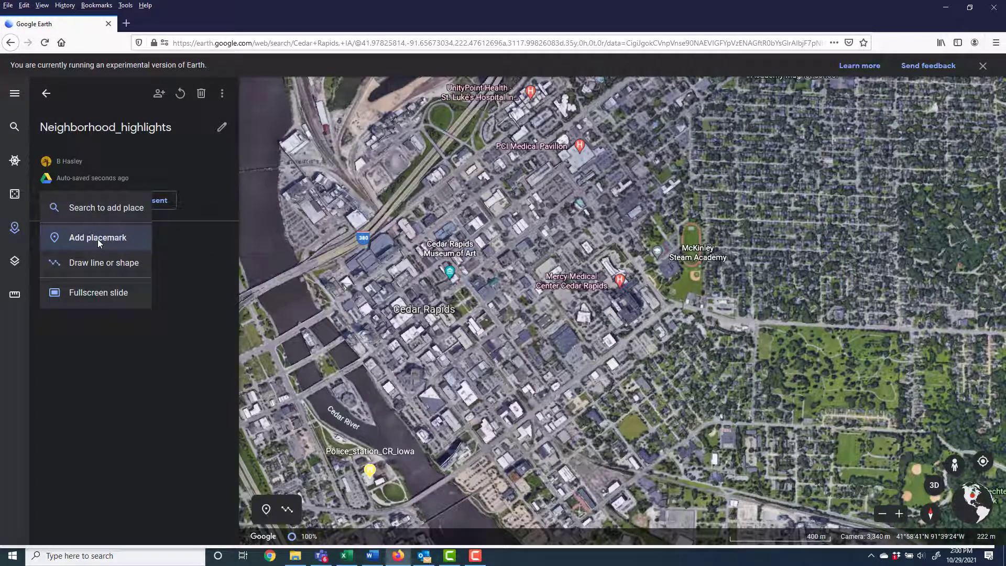
pyautogui.click(98, 238)
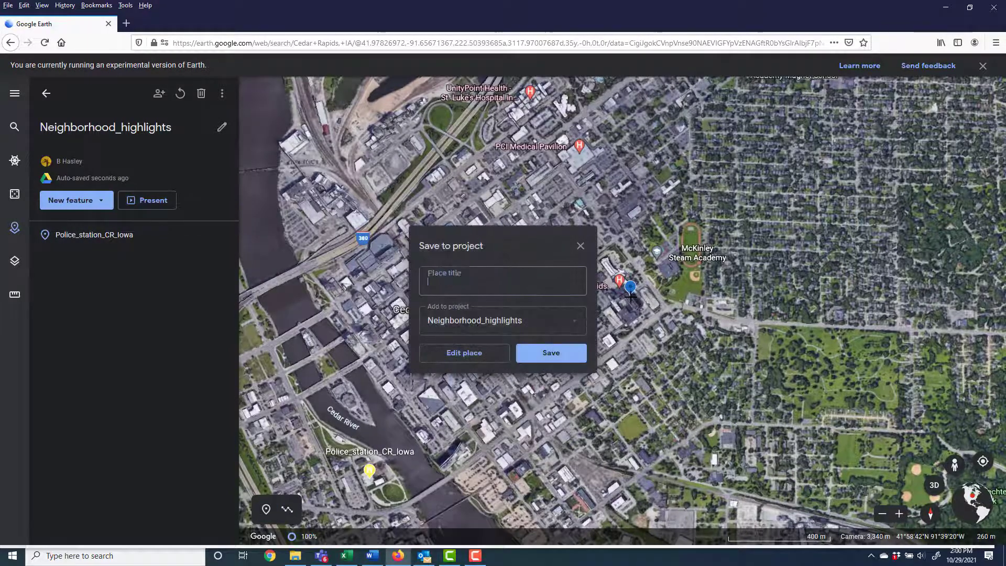
pyautogui.write('Mercy_hospital')
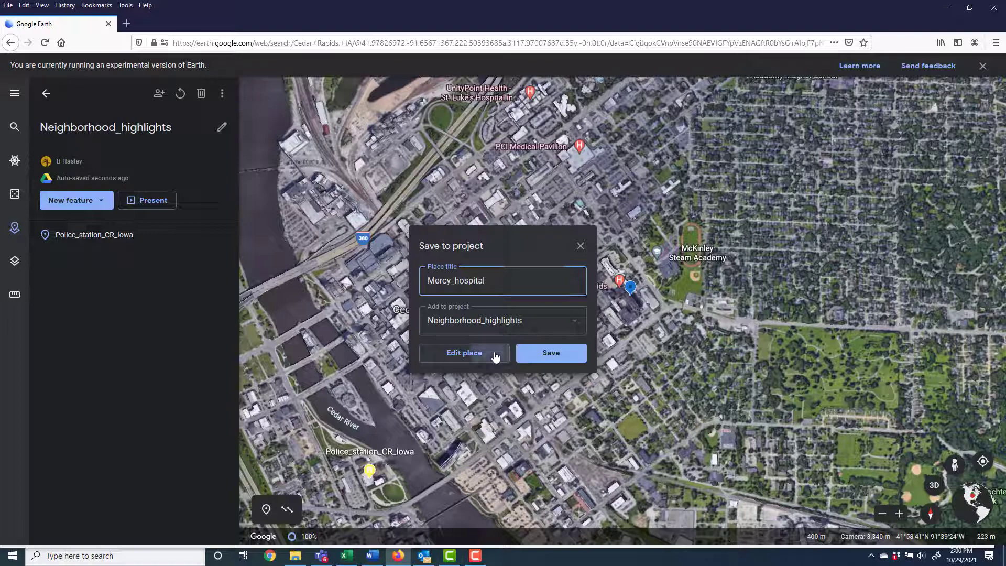
# Retitle the placemark Mercy_hospital_CR_Iowa and describe it as 'One of 2 hospitals in CR Iowa.'
pyautogui.click(464, 353)
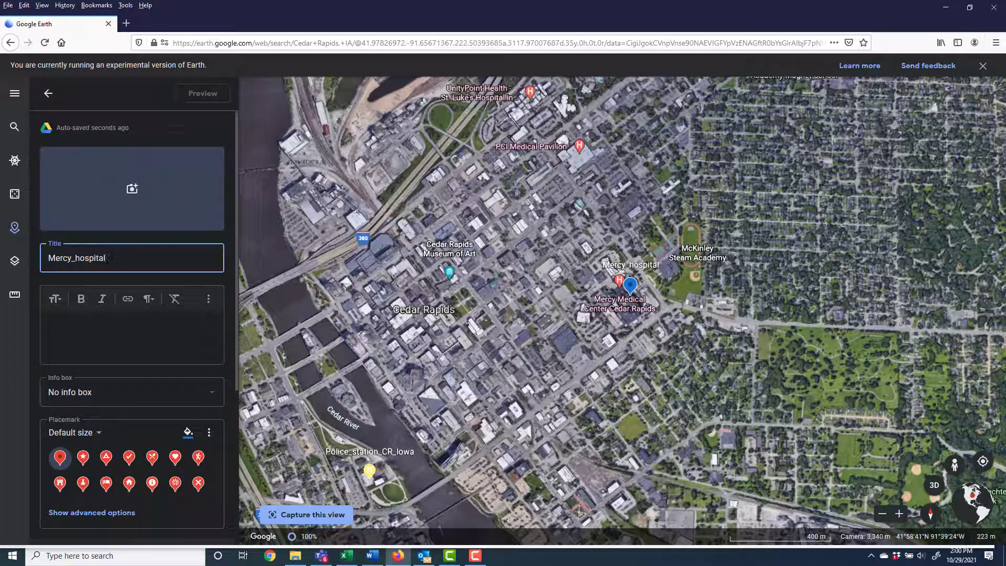
pyautogui.write('_CR_Iowa')
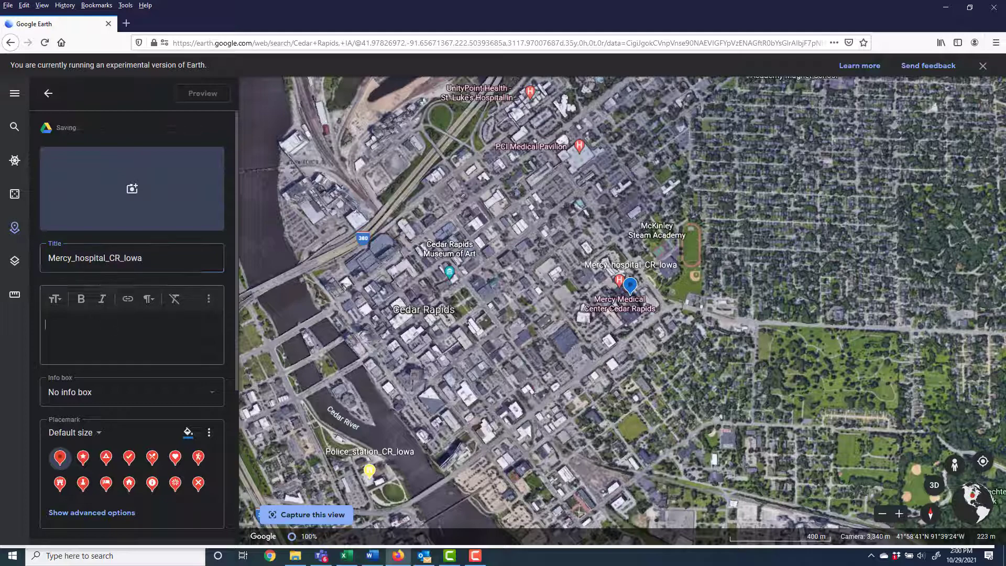
pyautogui.click(132, 324)
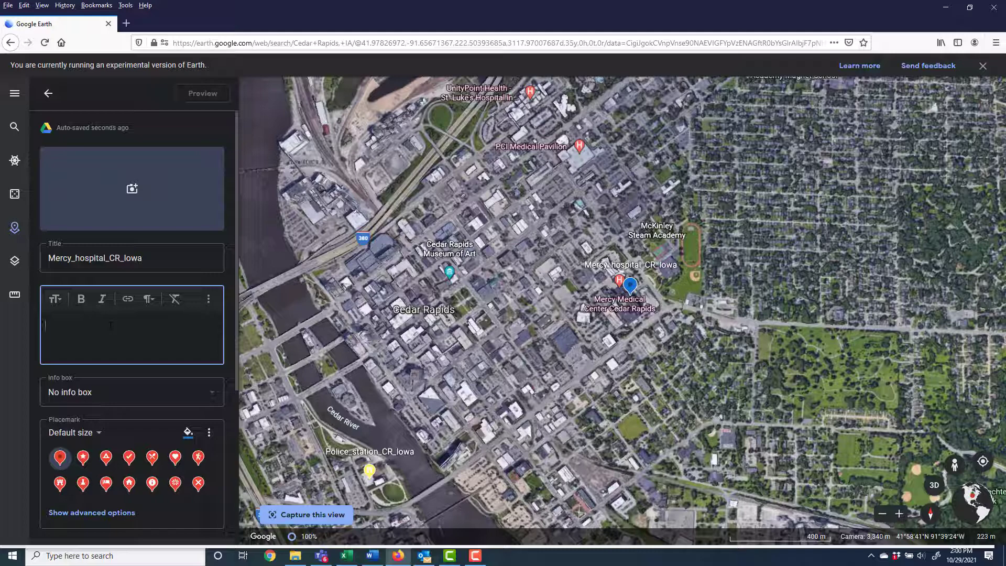
pyautogui.write('One of 2')
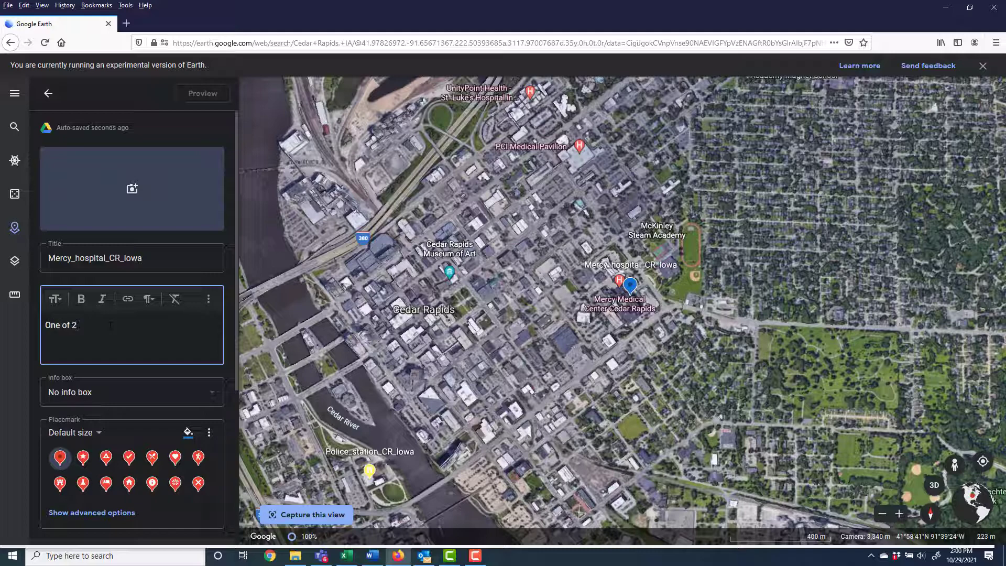
pyautogui.write('hospitals in')
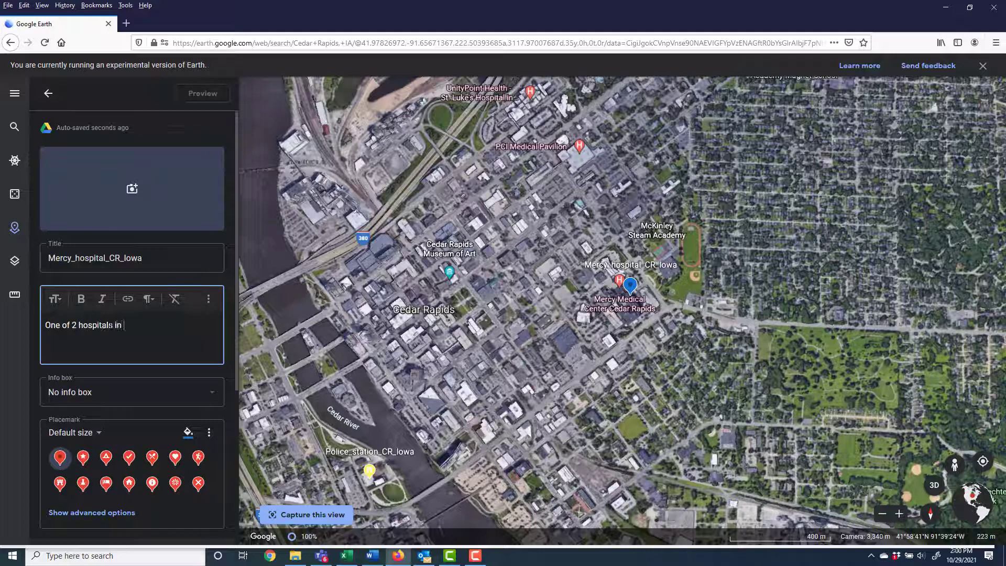
pyautogui.write('CR Iowa.')
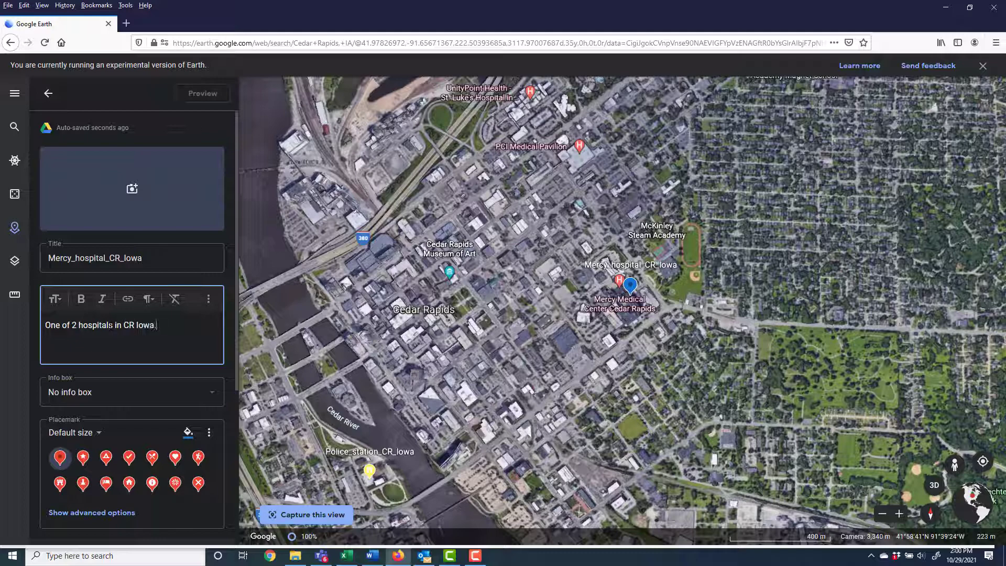
# Give the hospital placemark a small info box, hospital icon and purple colour
pyautogui.click(131, 392)
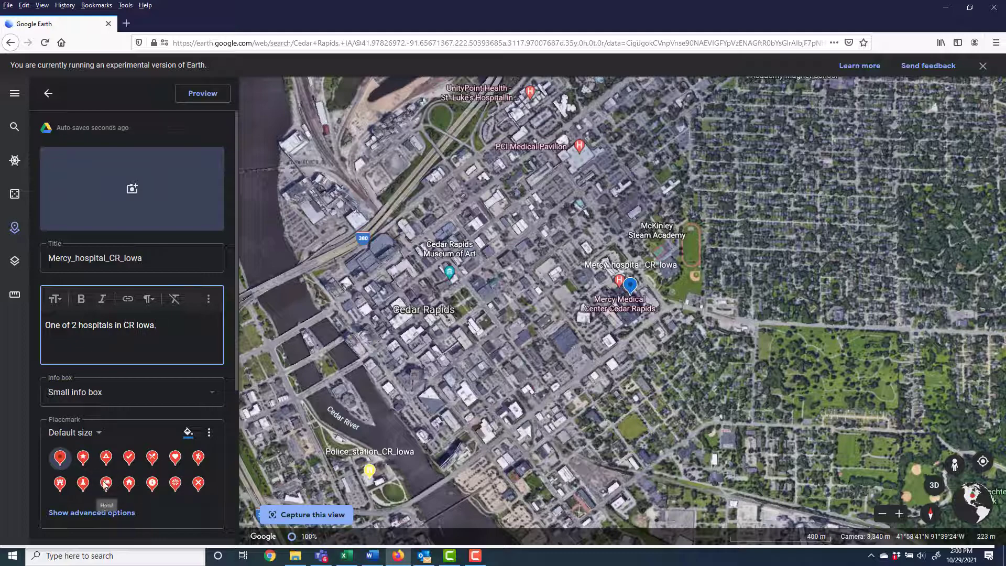
pyautogui.click(106, 483)
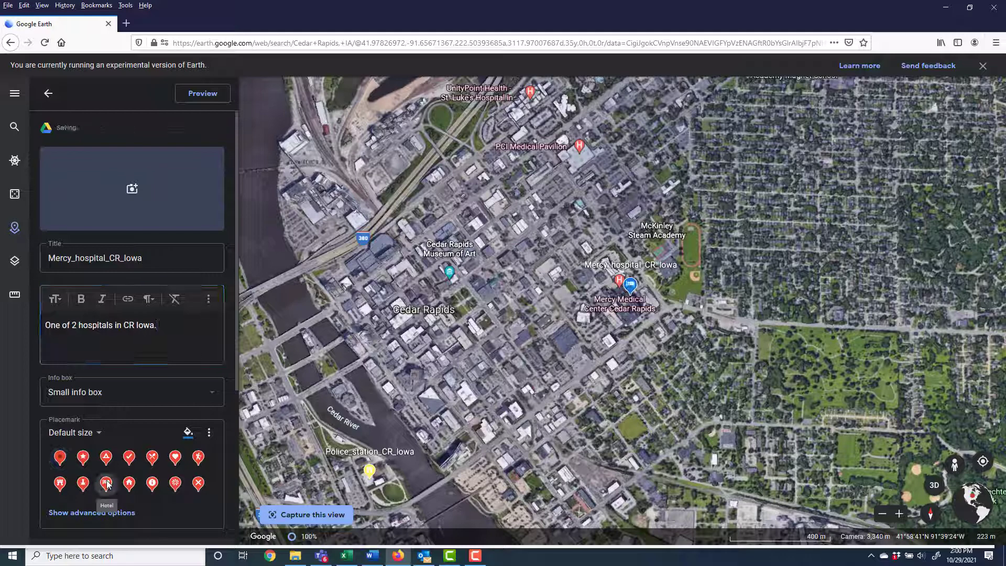
pyautogui.click(107, 483)
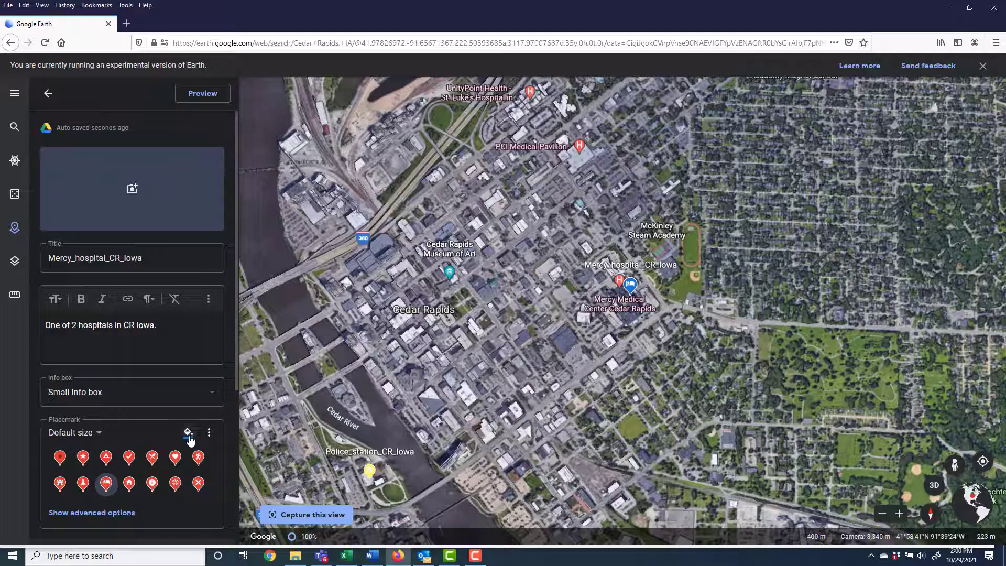
pyautogui.click(188, 432)
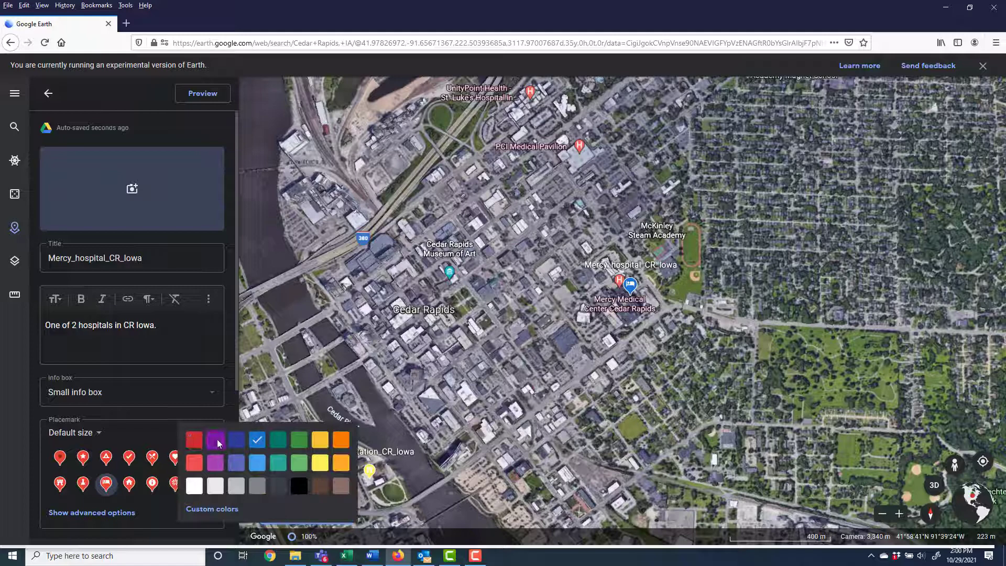
pyautogui.click(215, 442)
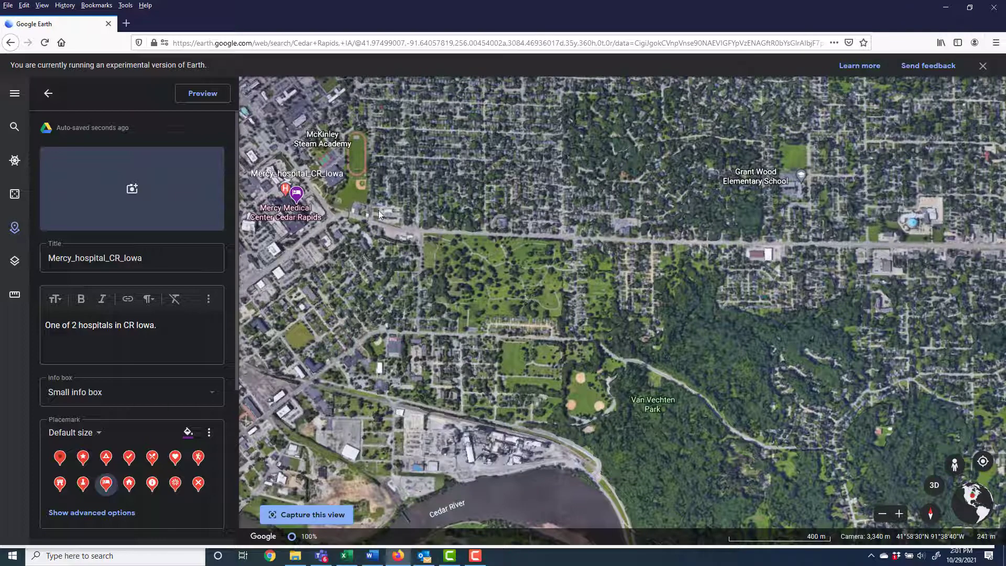
# Return to the project list, discard the unfinished polygon, and start a new line or shape
pyautogui.click(48, 94)
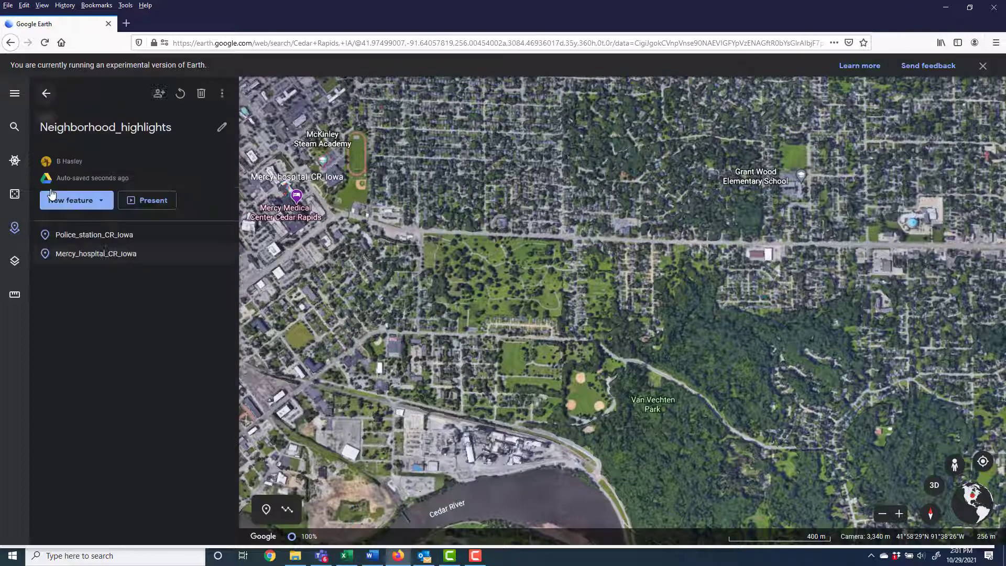
pyautogui.click(72, 200)
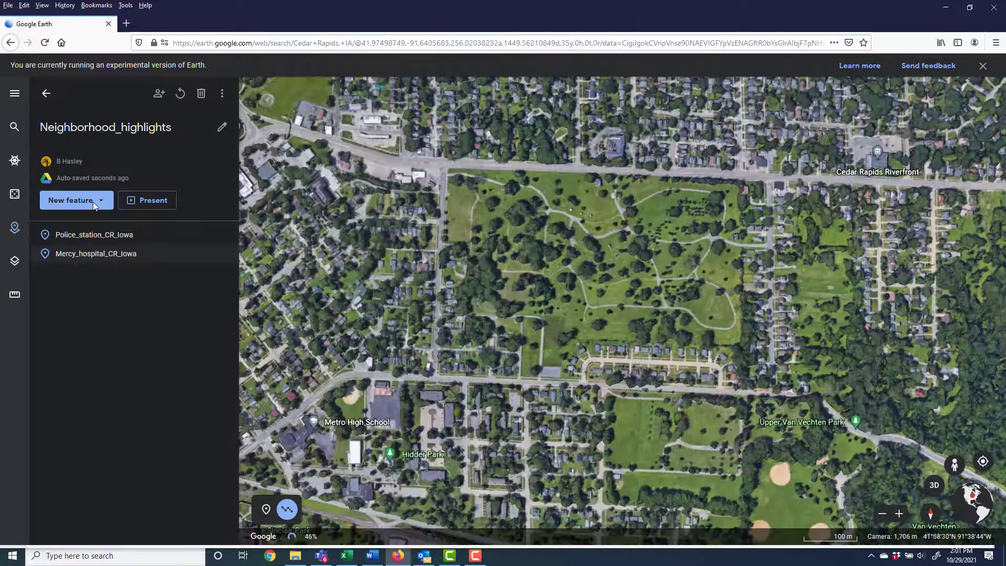
pyautogui.click(72, 200)
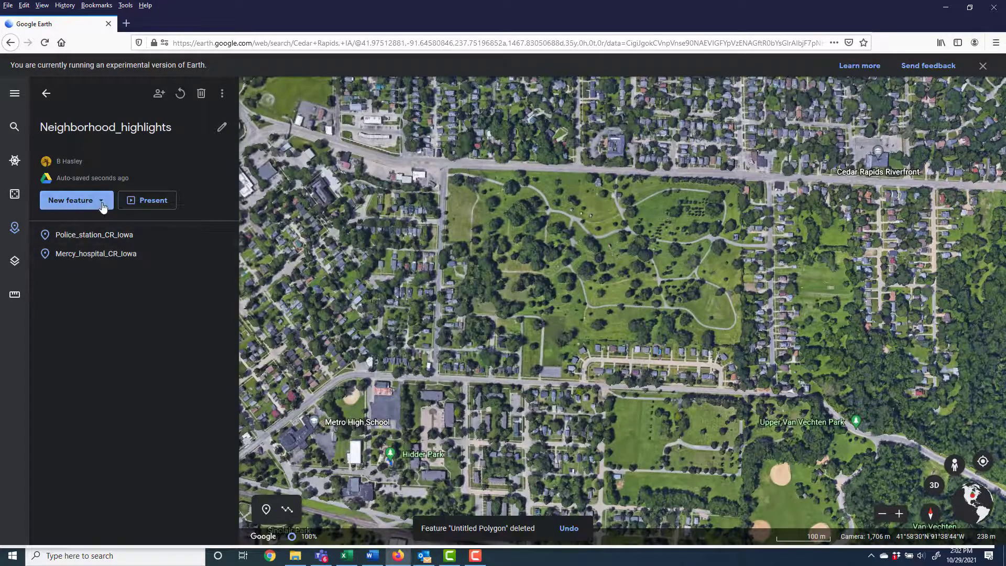
pyautogui.click(71, 200)
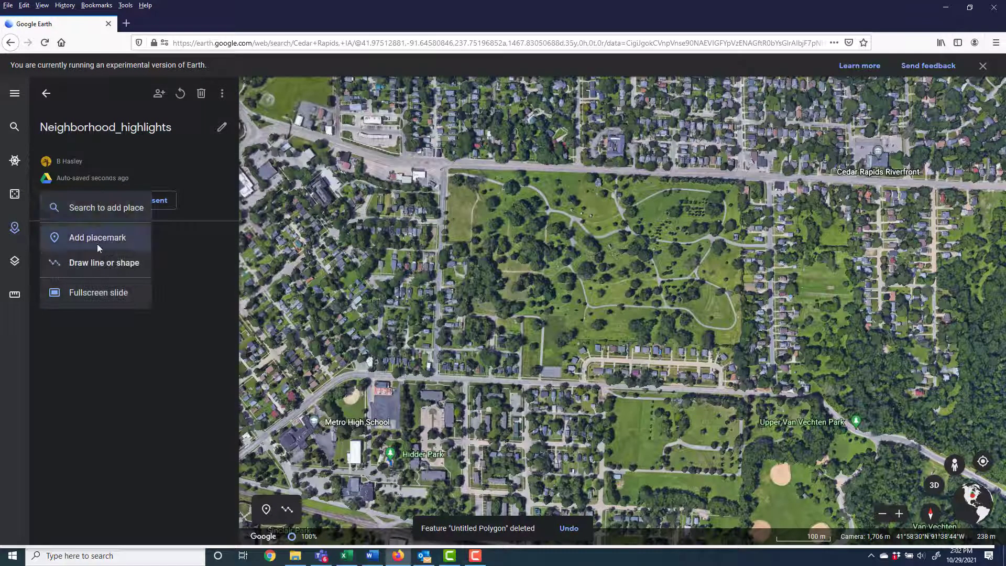
pyautogui.moveTo(98, 266)
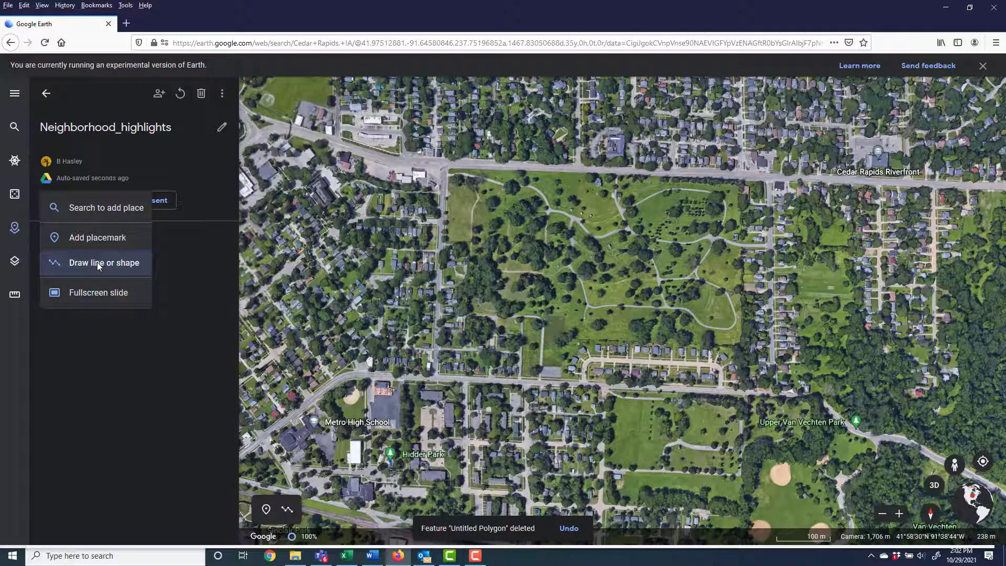
pyautogui.click(104, 262)
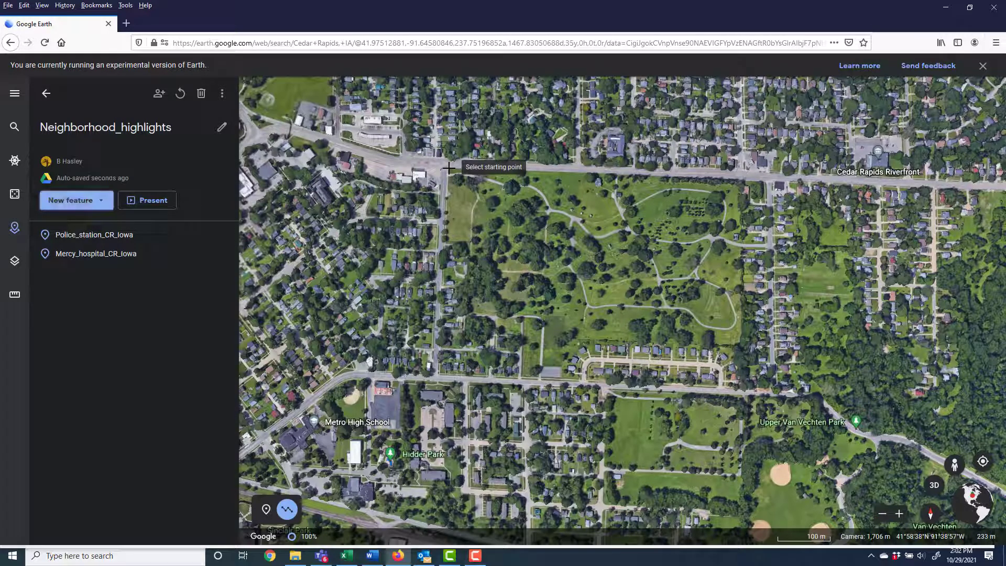
# Place the park outline's first corner and save the shape as Oak_hill_cemetery_CR_Iowa
pyautogui.click(449, 168)
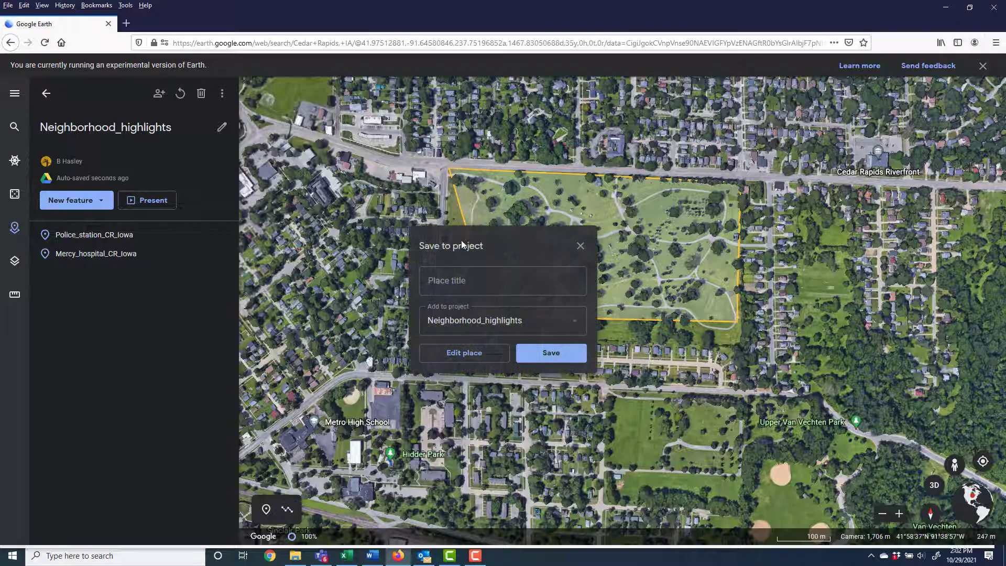
pyautogui.write('O')
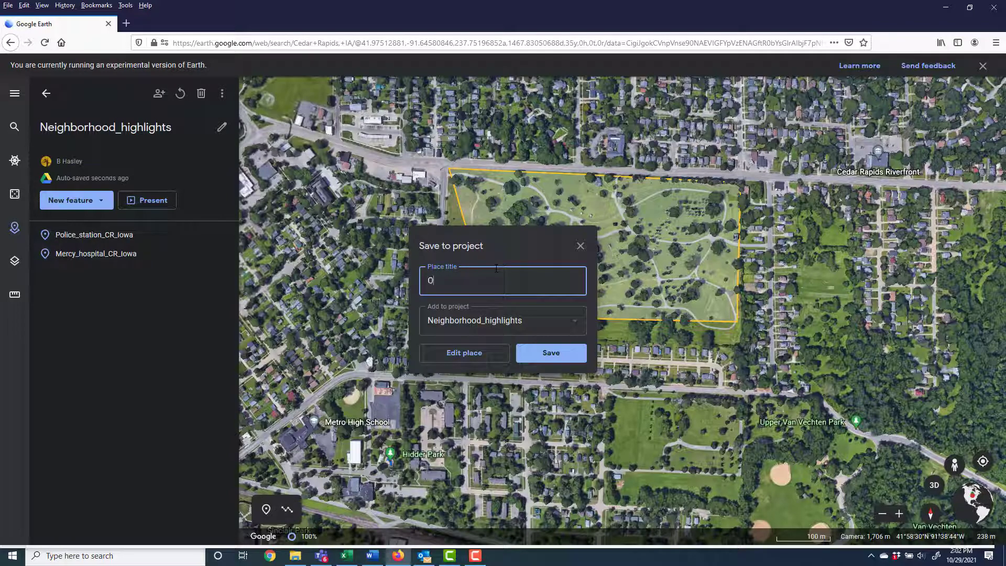
pyautogui.write('ak_hill_c')
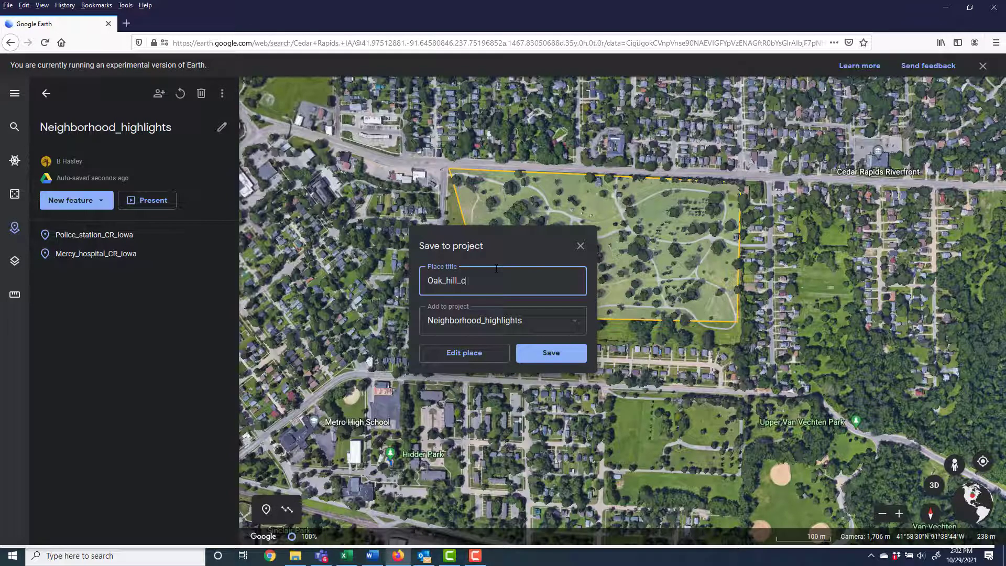
pyautogui.write('emetery_CR_')
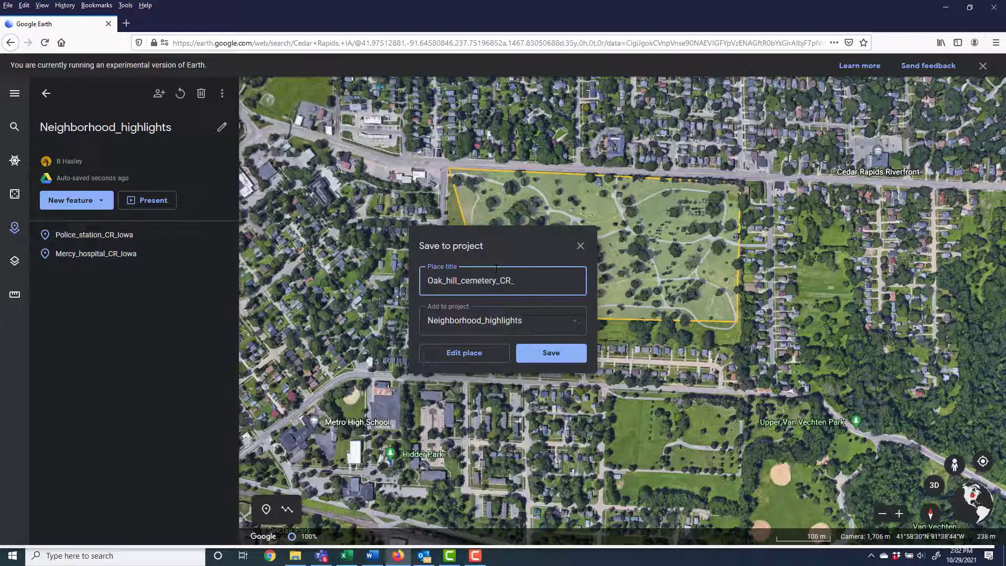
pyautogui.write('Iowa')
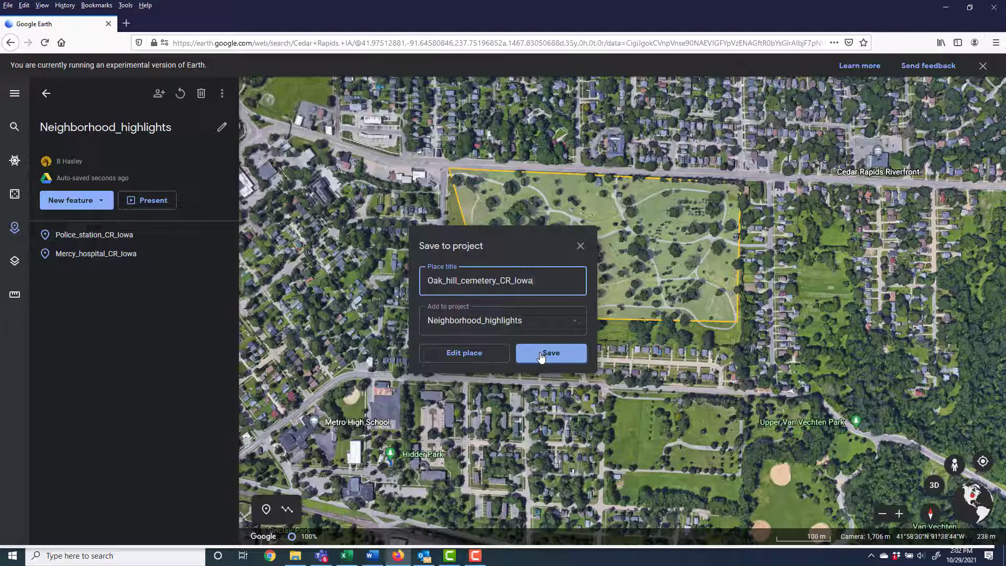
pyautogui.click(551, 353)
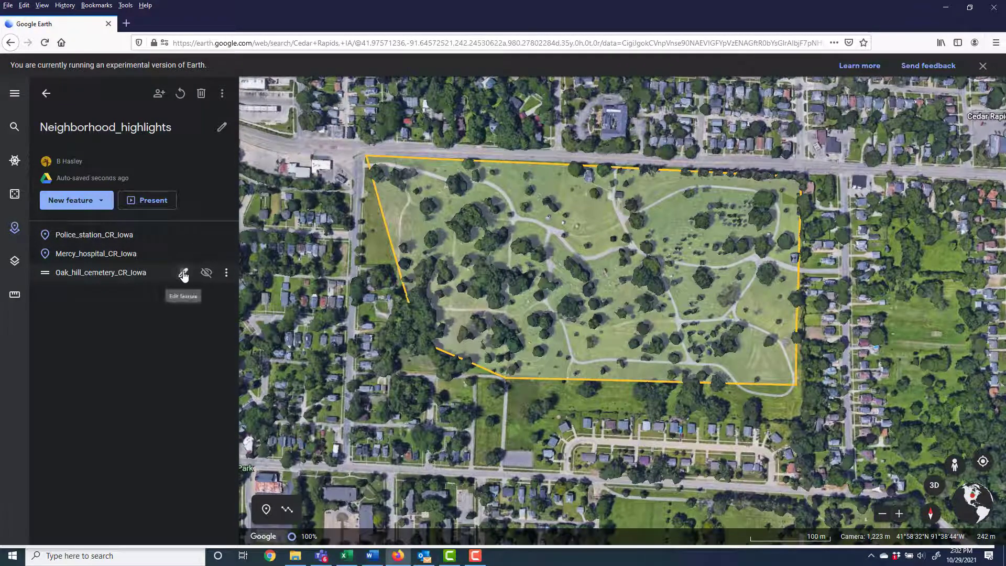
# Open Oak_hill_cemetery_CR_Iowa for editing and begin typing its description
pyautogui.click(184, 272)
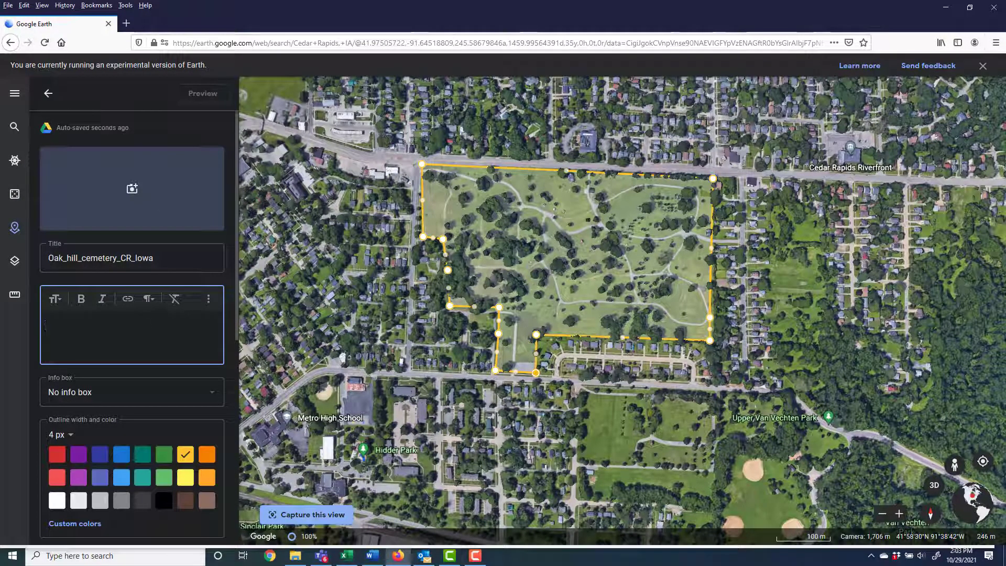
pyautogui.write('Ok')
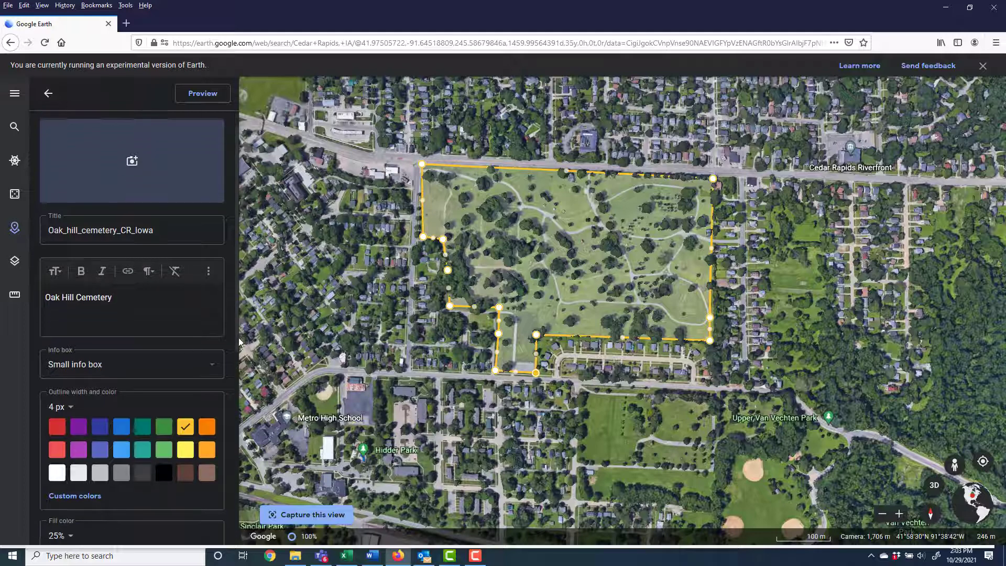
# Give the cemetery polygon a red outline
pyautogui.scroll(-3)
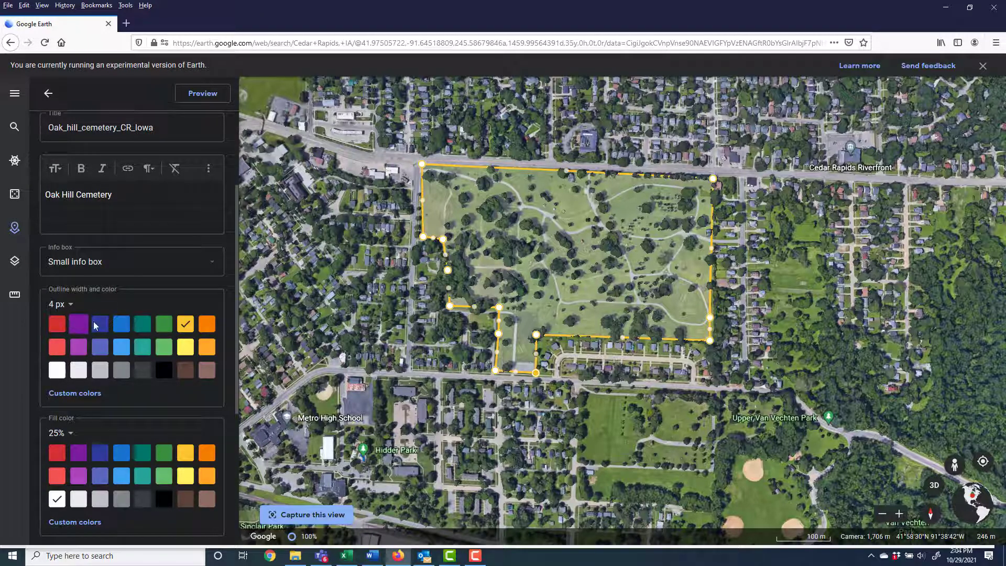
pyautogui.click(57, 324)
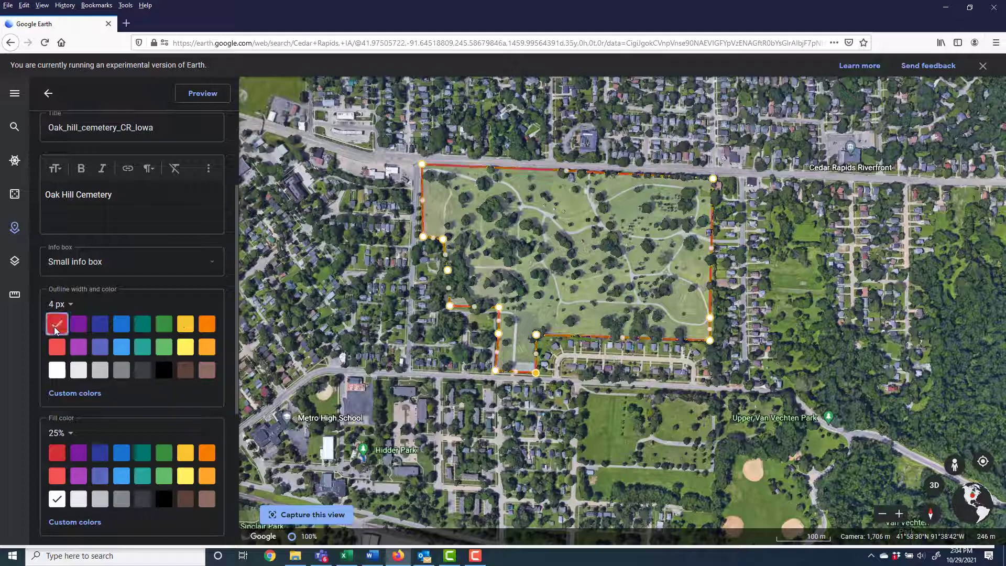
pyautogui.click(56, 323)
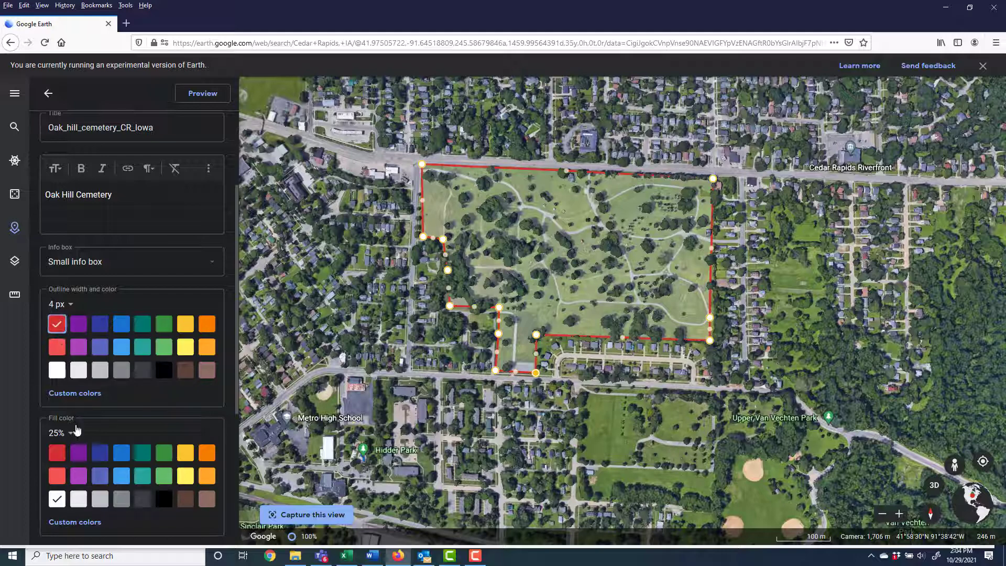
# Set the cemetery fill to yellow at 25% opacity
pyautogui.click(56, 452)
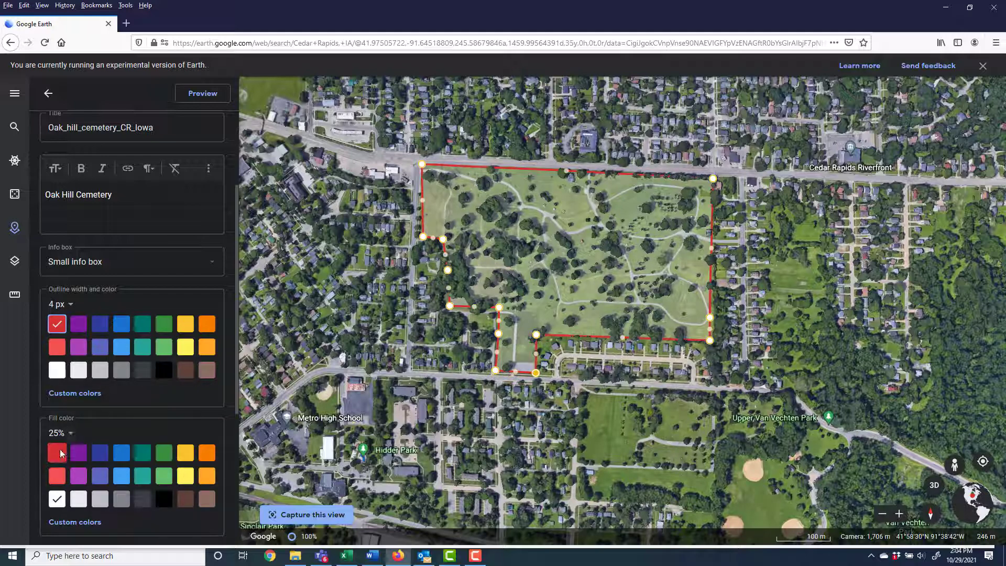
pyautogui.moveTo(121, 452)
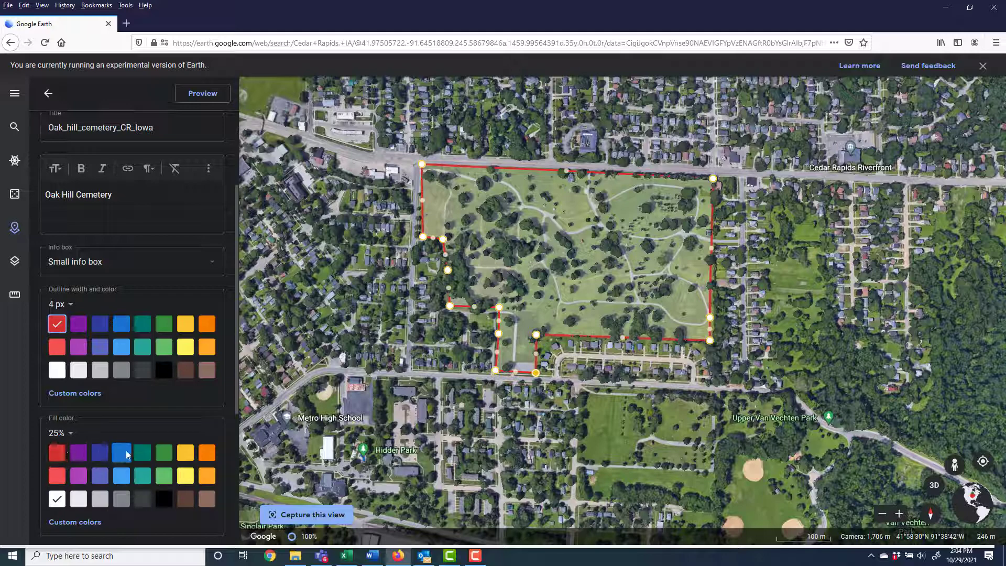
pyautogui.click(121, 475)
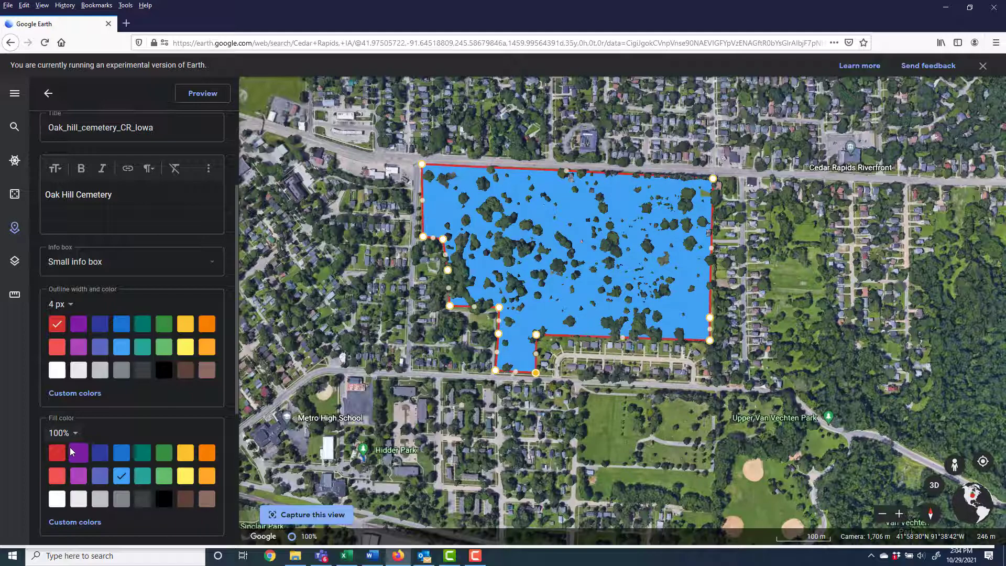
pyautogui.click(62, 432)
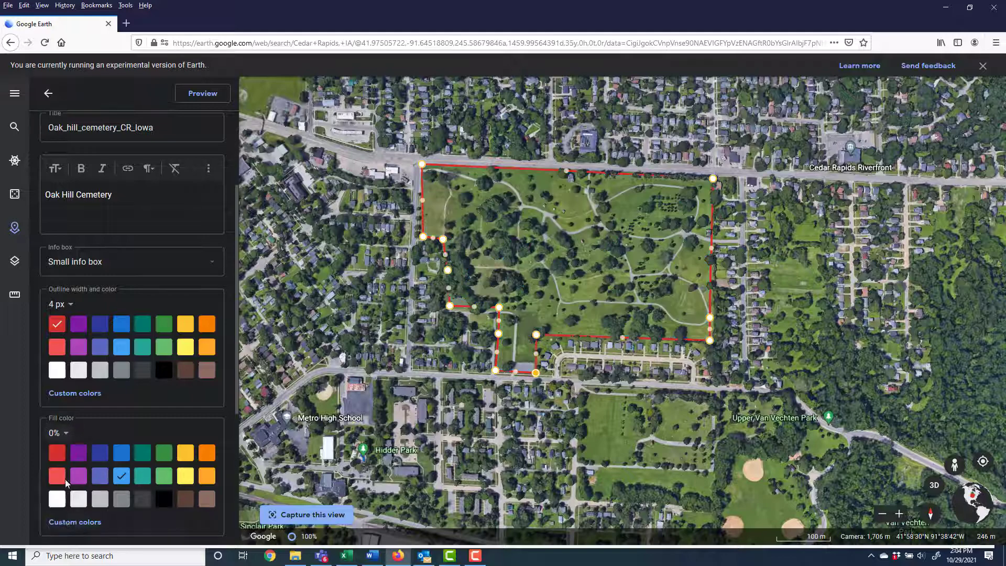
pyautogui.click(57, 432)
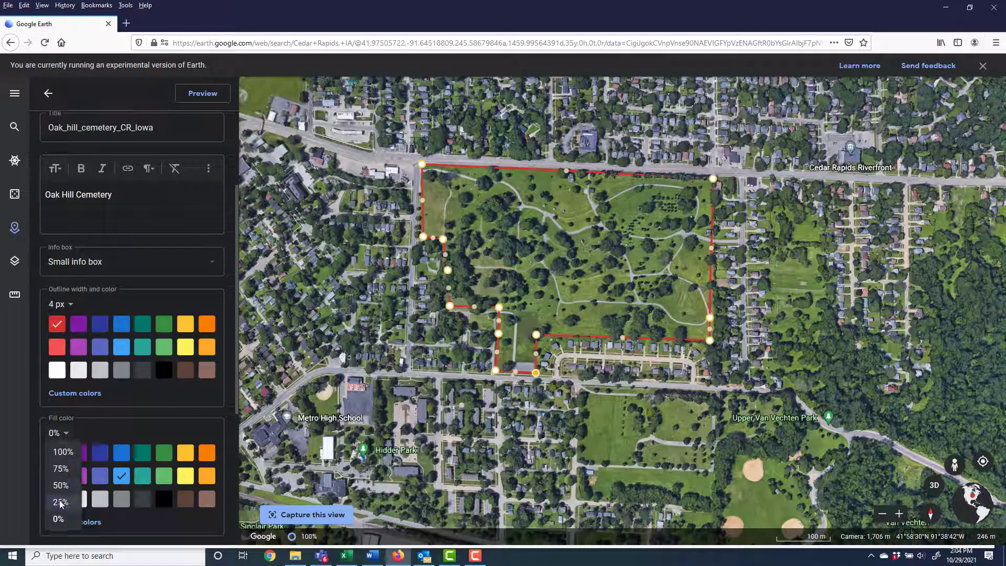
pyautogui.click(61, 503)
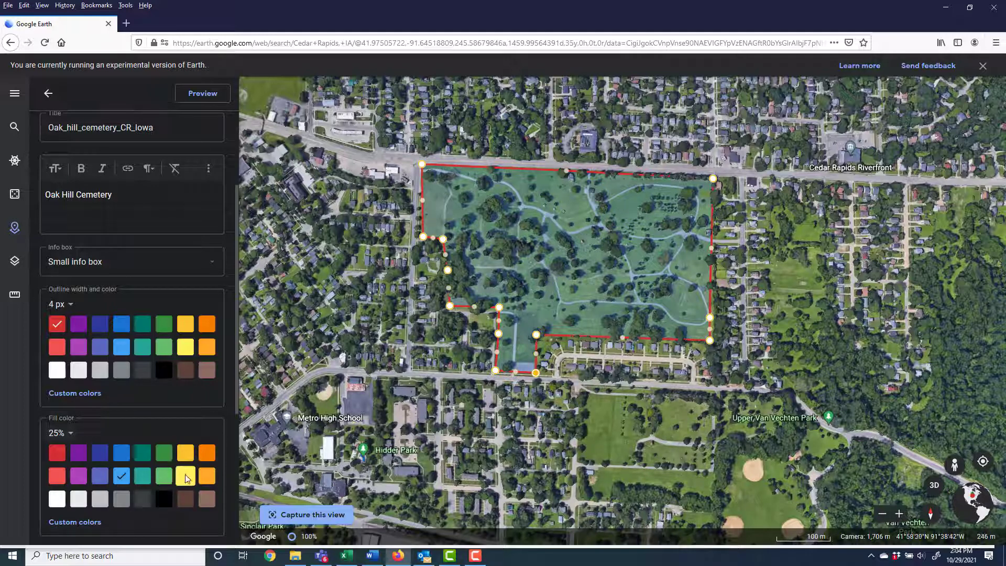
pyautogui.click(185, 475)
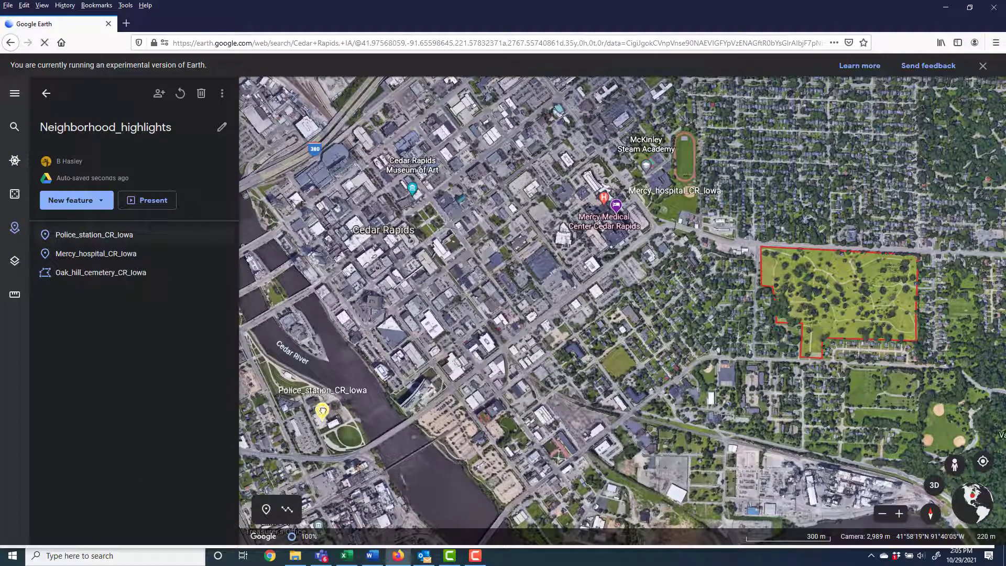
pyautogui.click(322, 412)
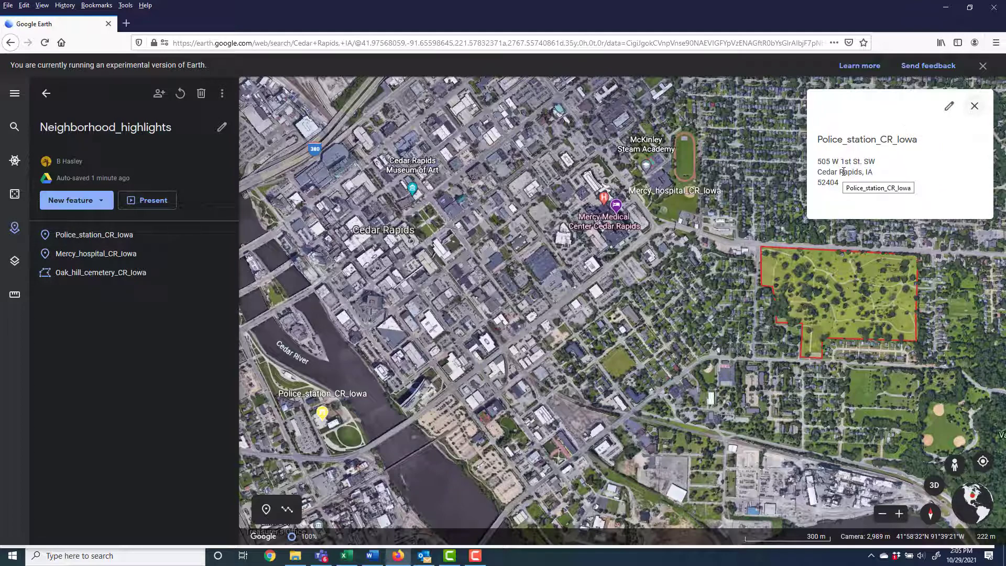
pyautogui.click(975, 106)
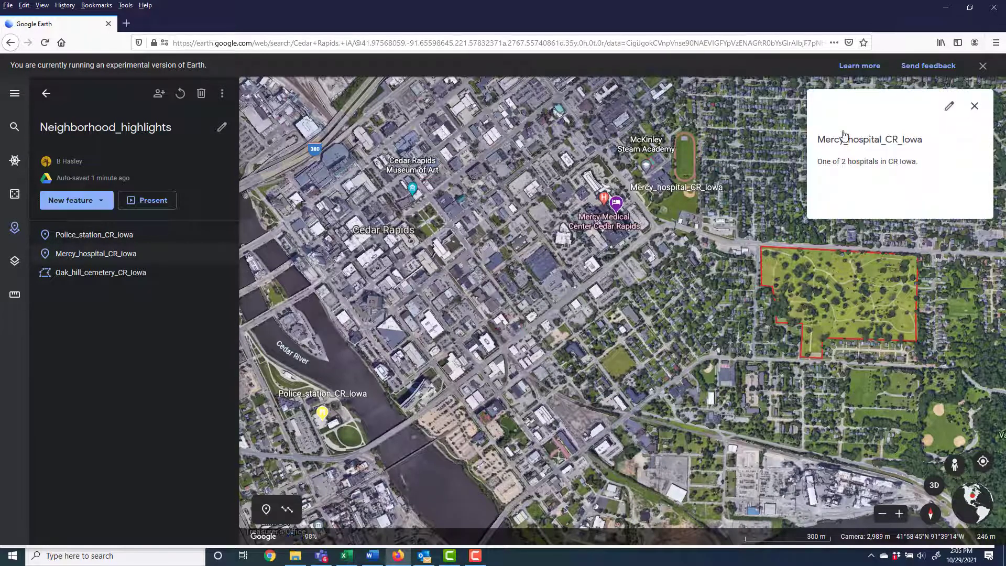
pyautogui.click(974, 106)
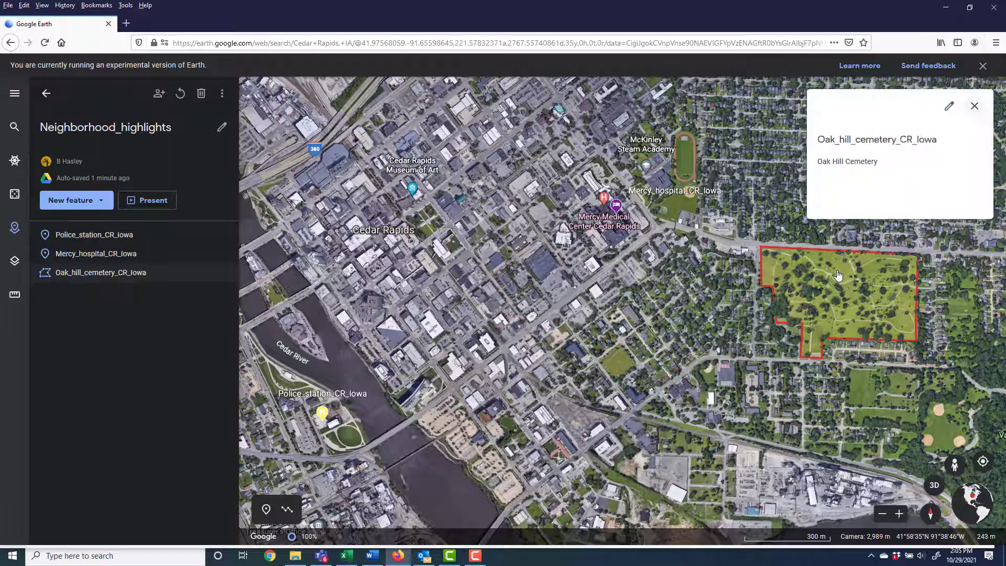
pyautogui.moveTo(975, 106)
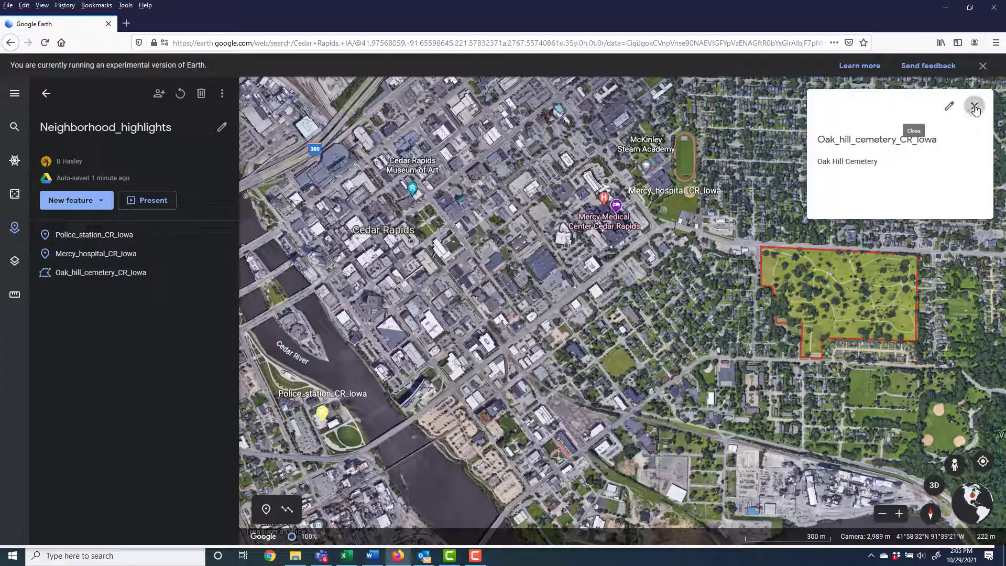
pyautogui.click(975, 107)
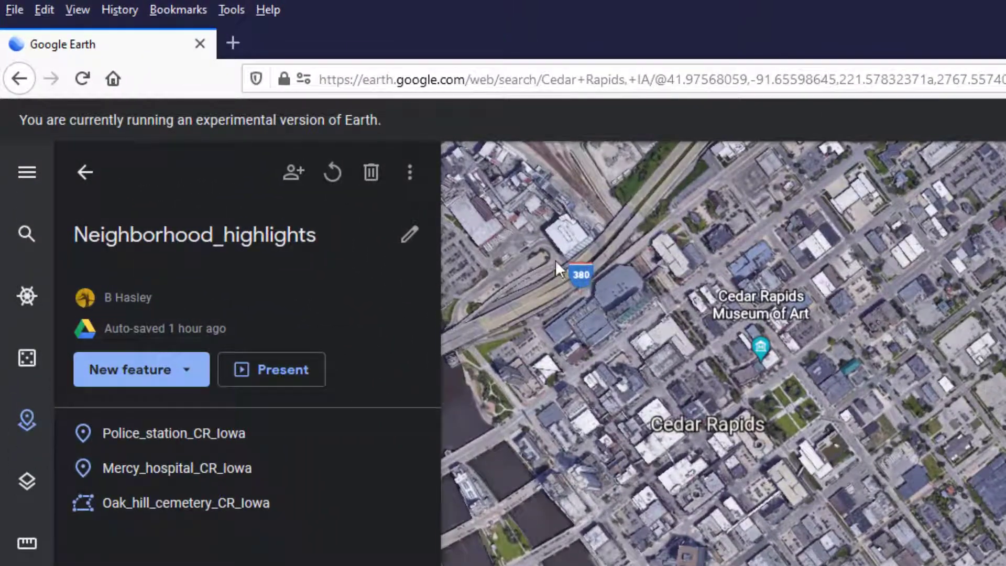
pyautogui.moveTo(409, 172)
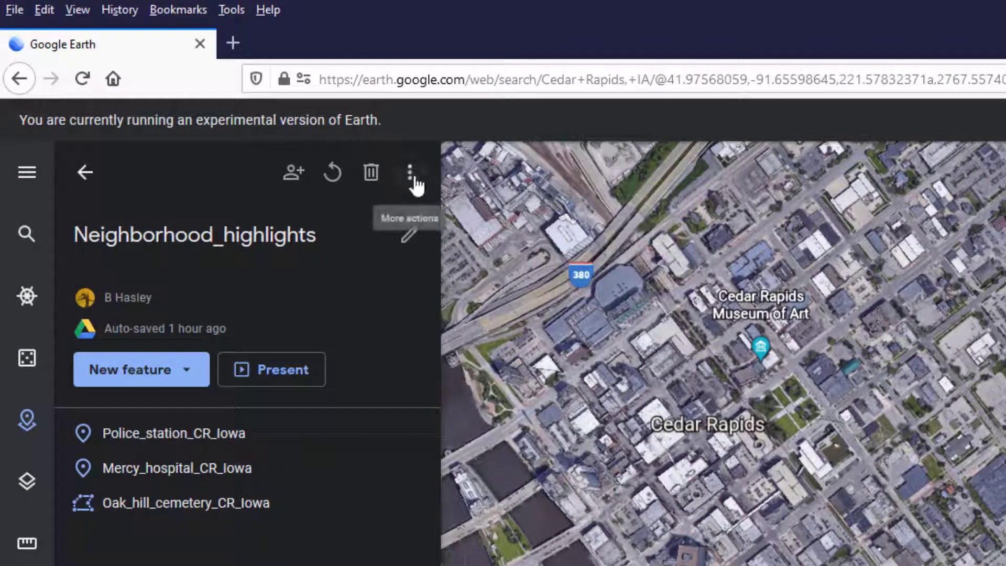
# Export the Neighborhood_highlights project via More actions as a KML file and save it
pyautogui.click(410, 171)
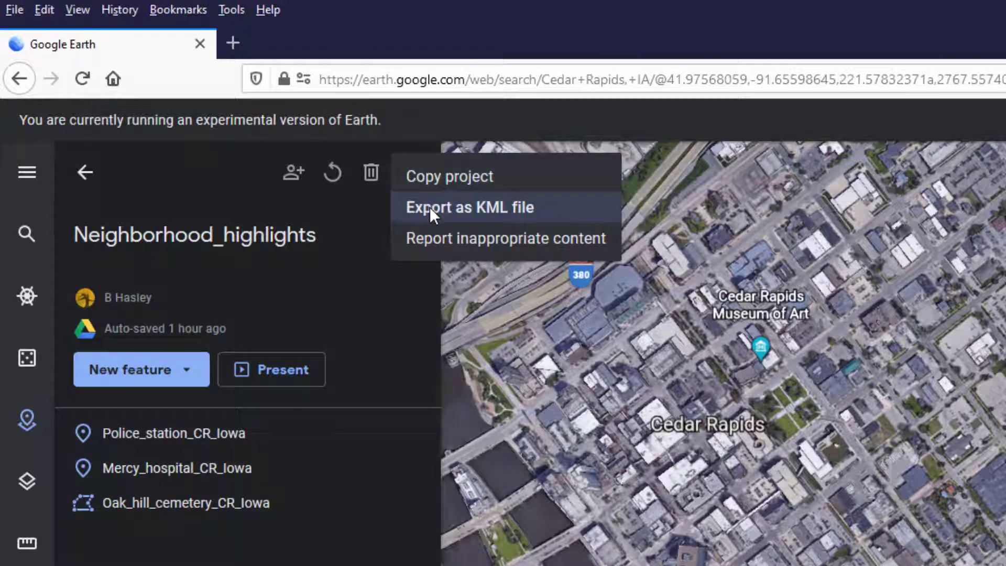
pyautogui.click(469, 206)
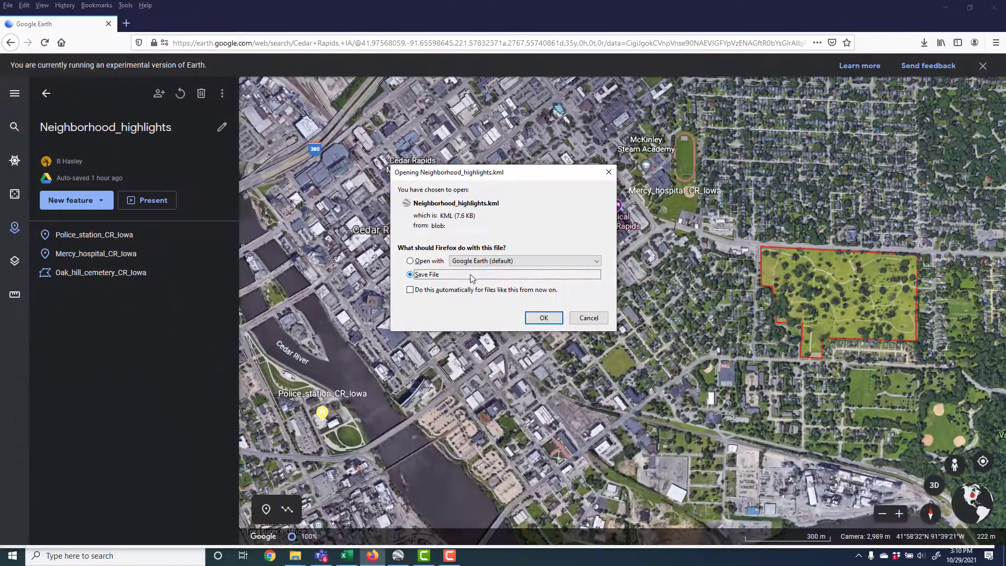
pyautogui.click(543, 317)
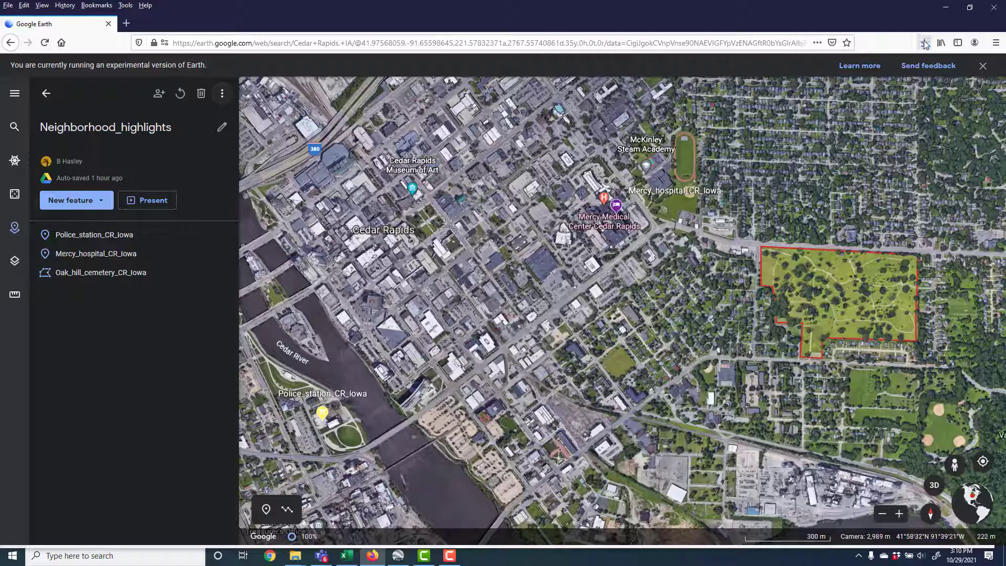
# Open Neighborhood_highlights(3).kml from the Downloads folder in Notepad
pyautogui.click(924, 43)
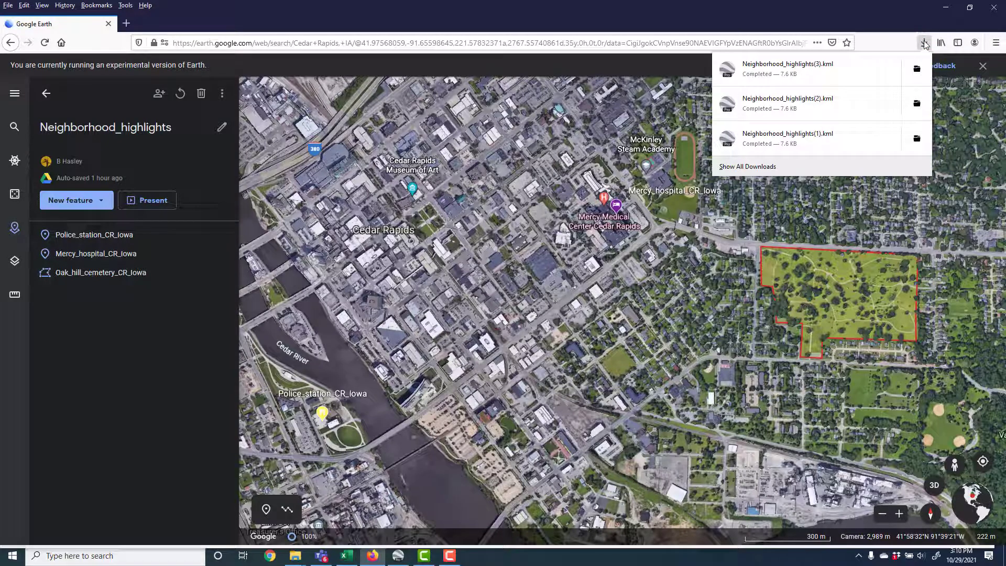
pyautogui.moveTo(893, 57)
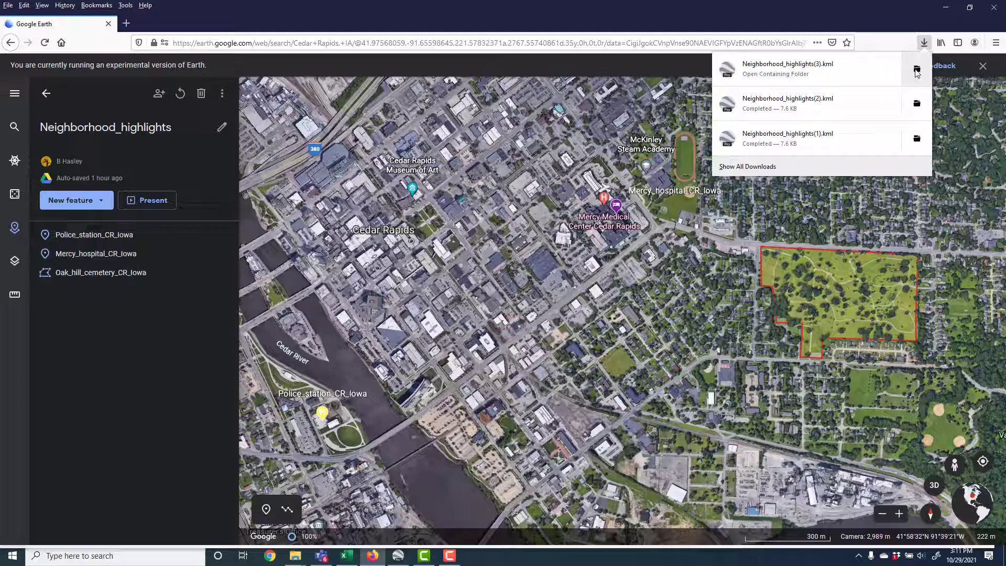
pyautogui.click(774, 74)
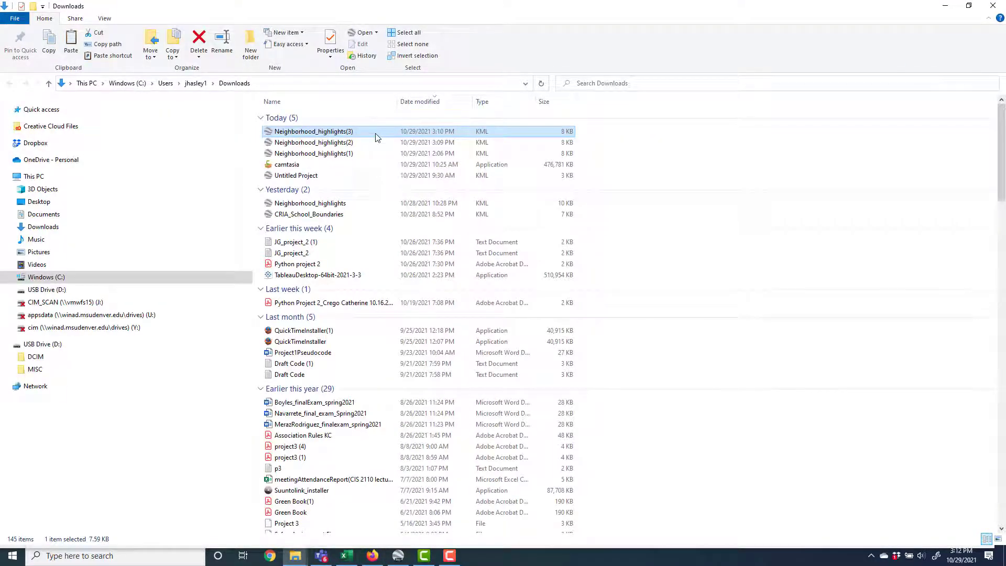
pyautogui.rightClick(314, 131)
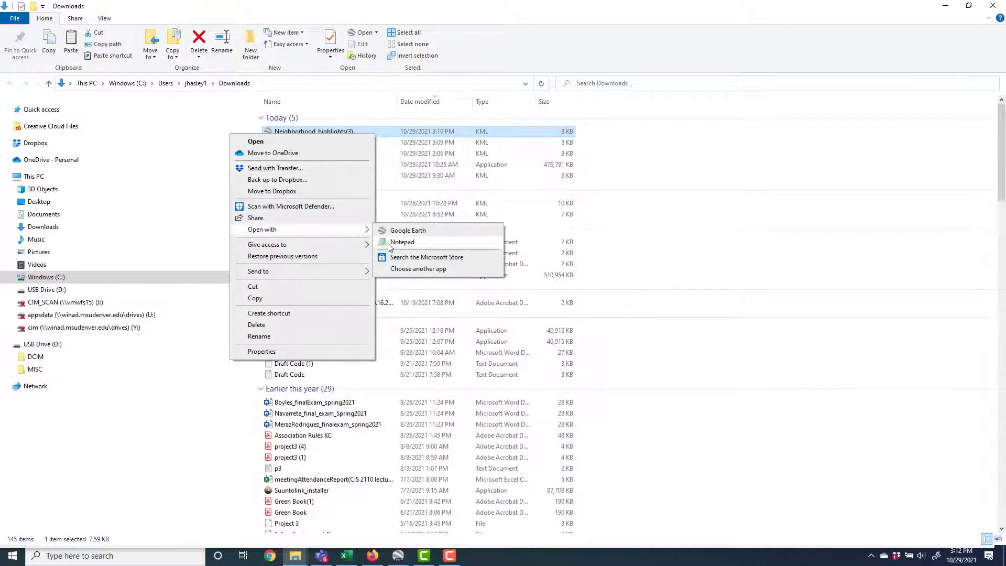
pyautogui.click(403, 242)
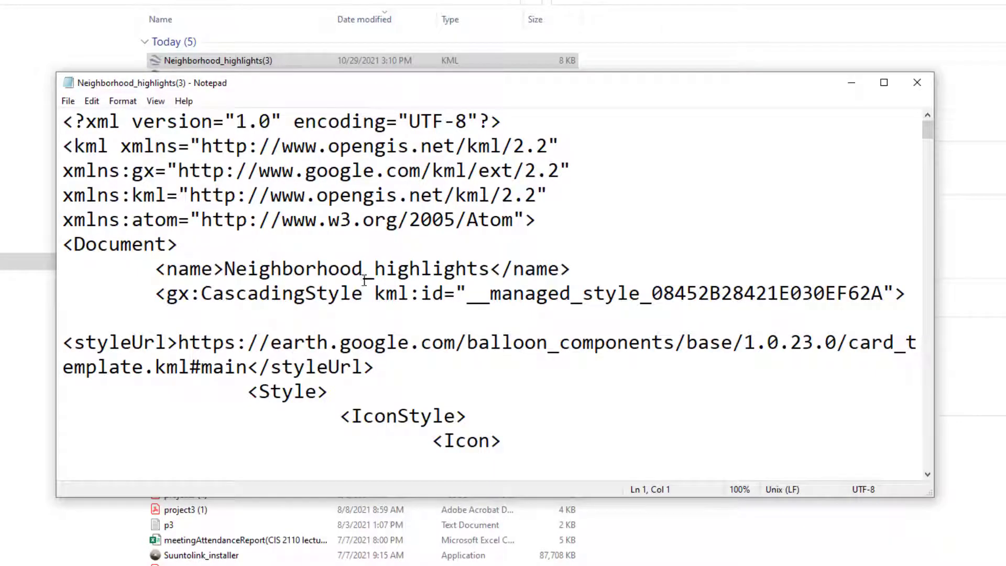
# Scroll through the exported KML code, then close Notepad
pyautogui.scroll(-3)
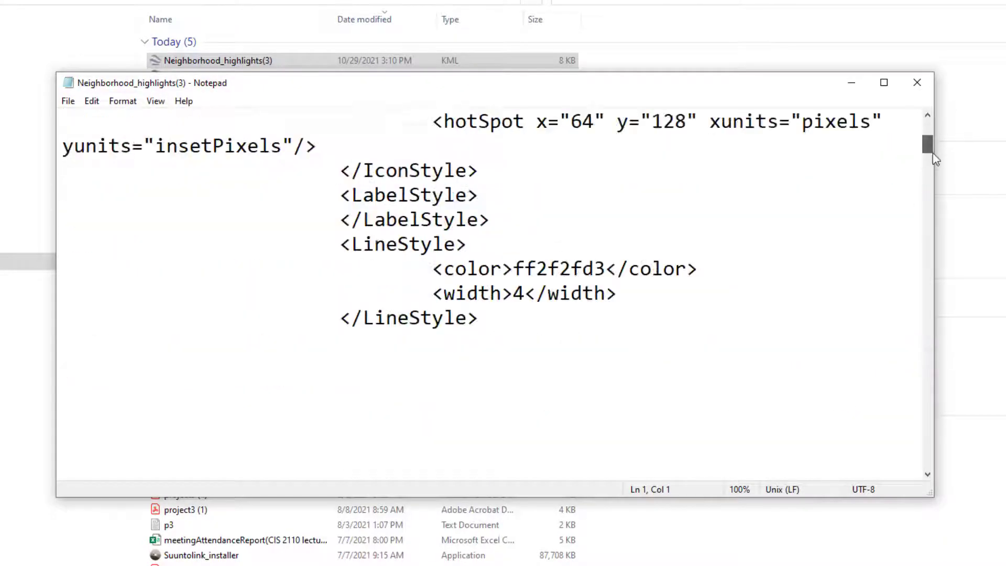
pyautogui.scroll(-3)
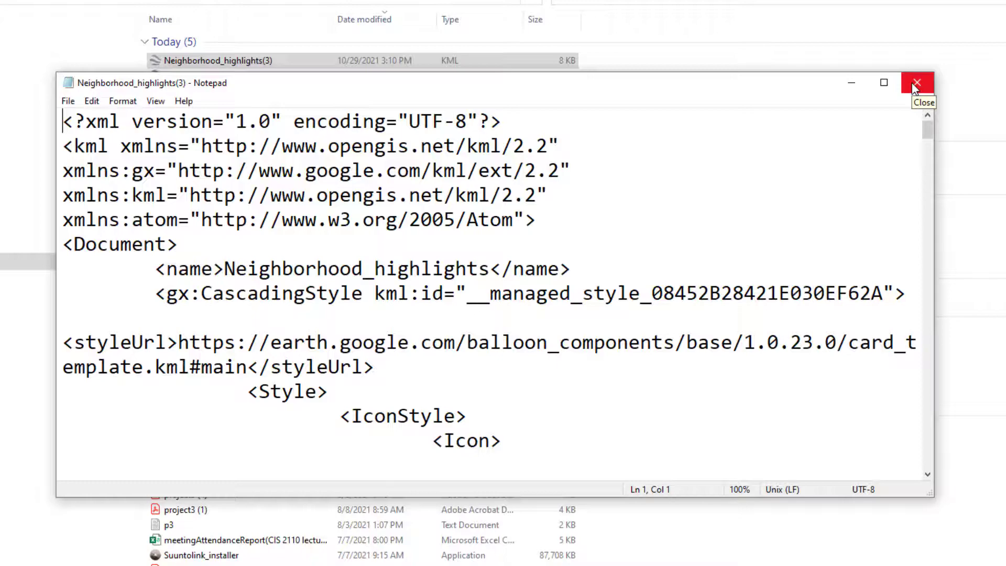
pyautogui.click(917, 84)
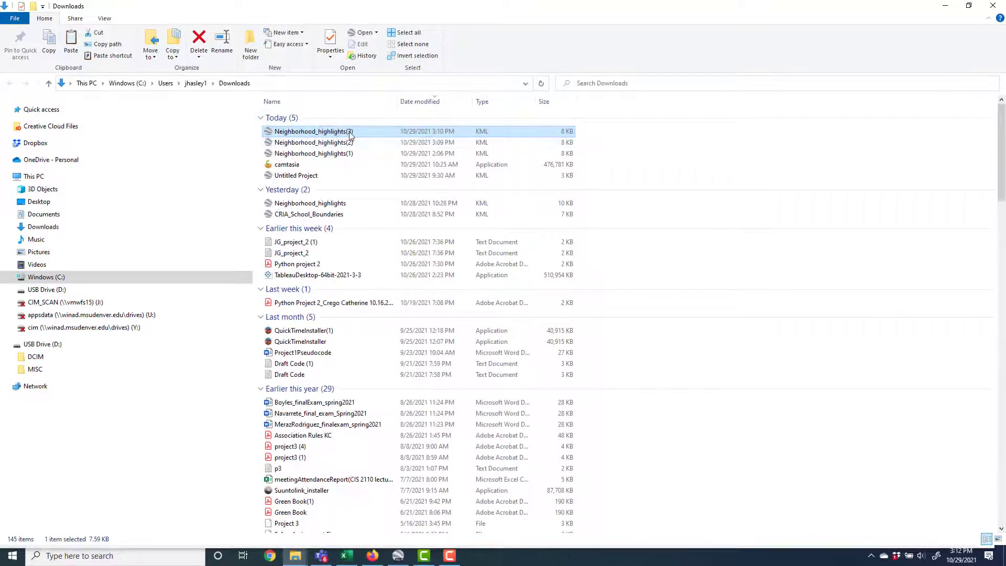
pyautogui.moveTo(310, 139)
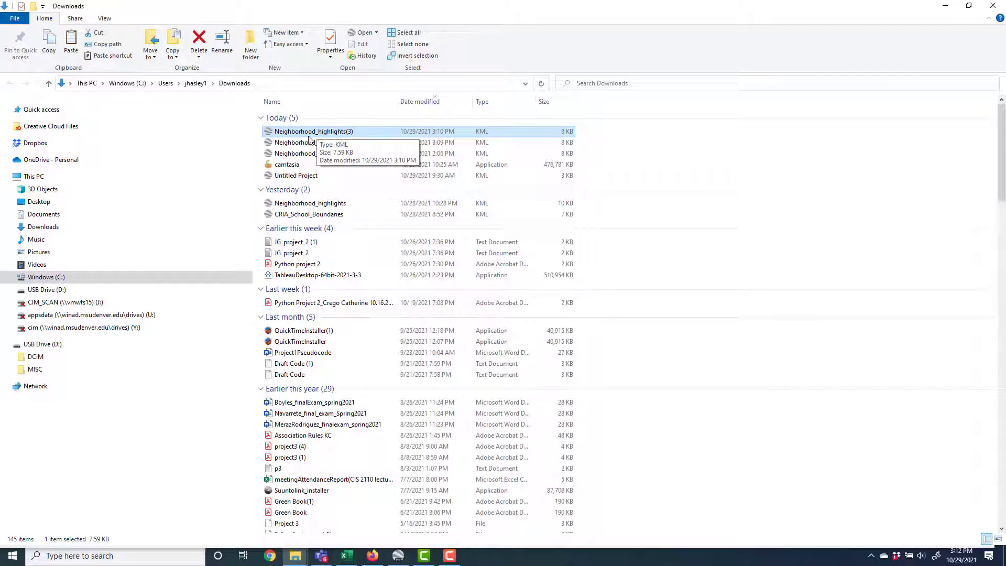
pyautogui.moveTo(344, 140)
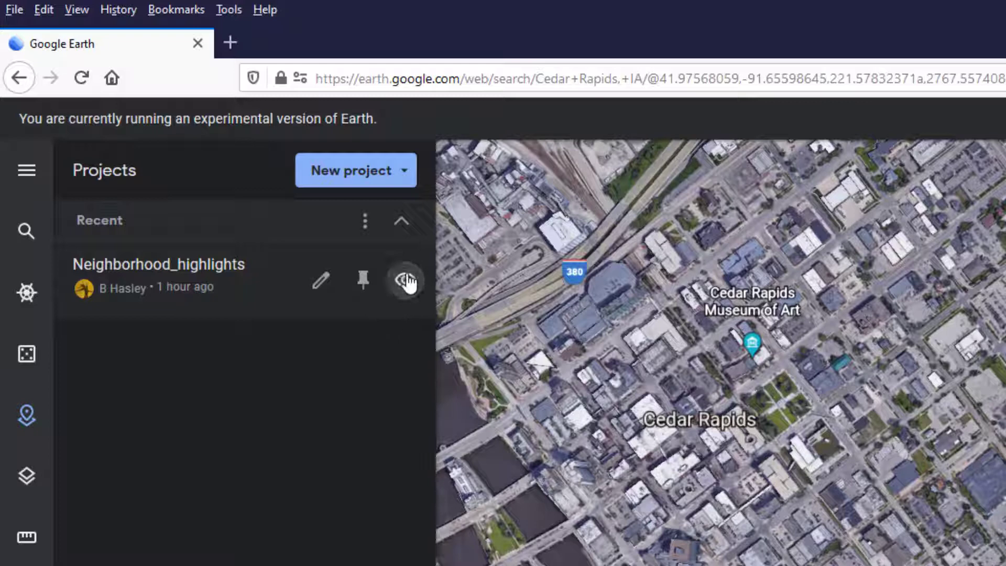
# Import CRIA_School_Boundaries.kml from Downloads using the New project dropdown
pyautogui.click(355, 169)
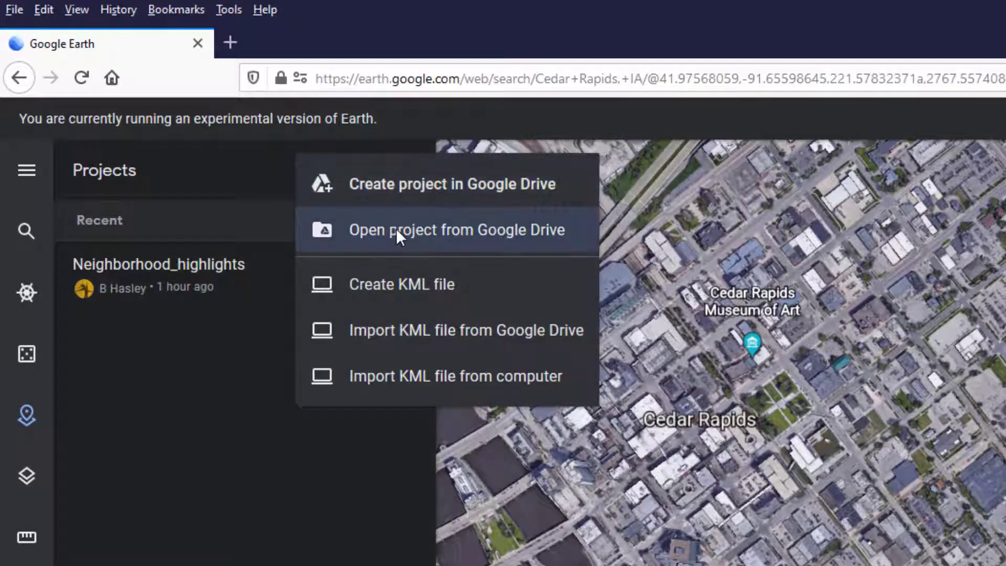
pyautogui.moveTo(411, 330)
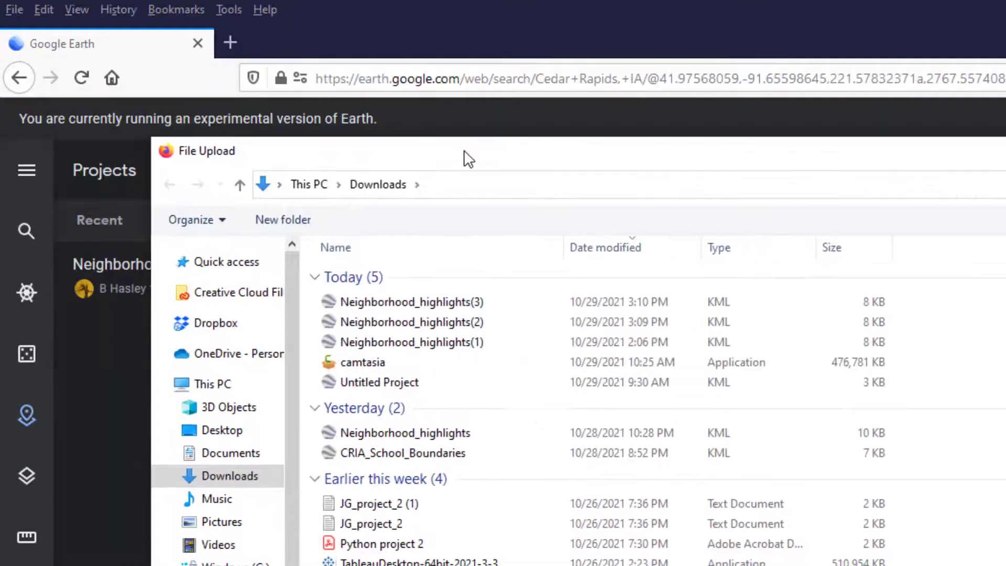
pyautogui.click(418, 454)
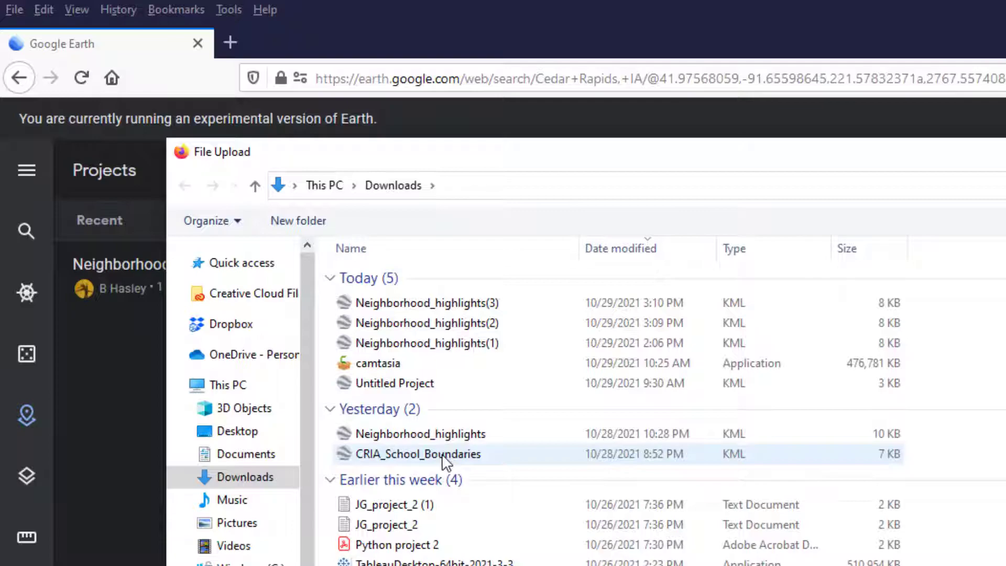
pyautogui.doubleClick(417, 453)
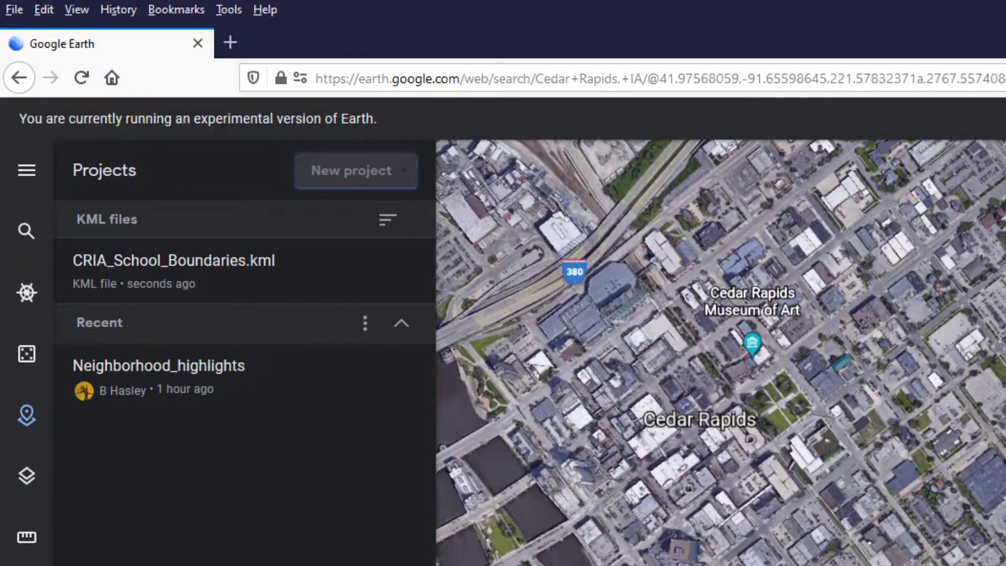
# Open CRIA_School_Boundaries.kml to view the Grant Wood and Erskine district polygons
pyautogui.click(172, 260)
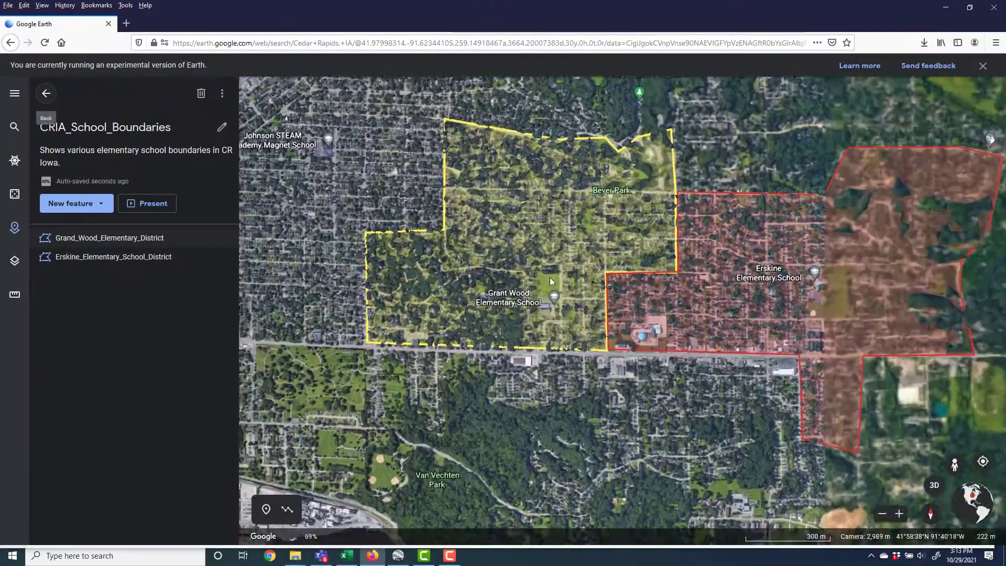
pyautogui.scroll(-3)
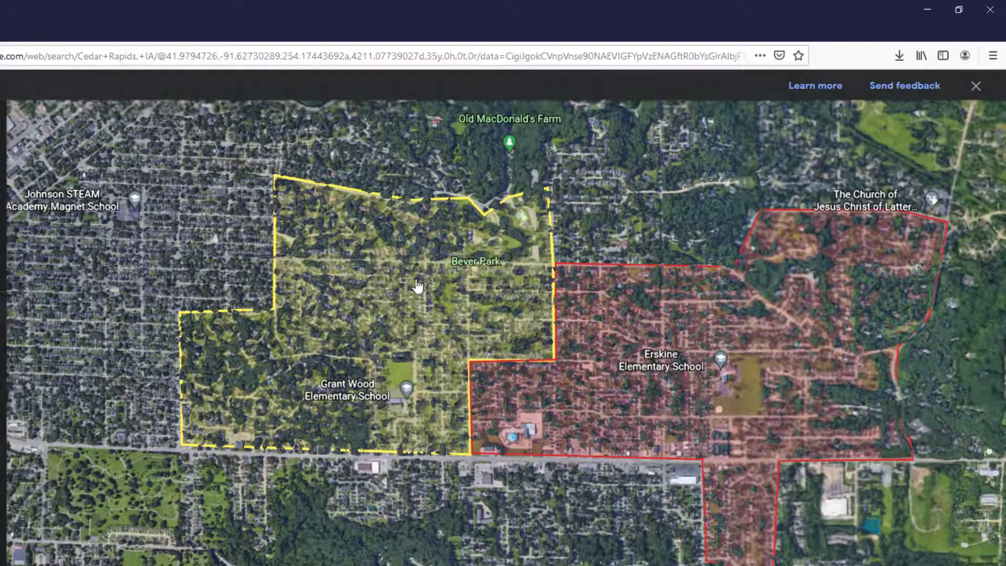
pyautogui.moveTo(363, 394)
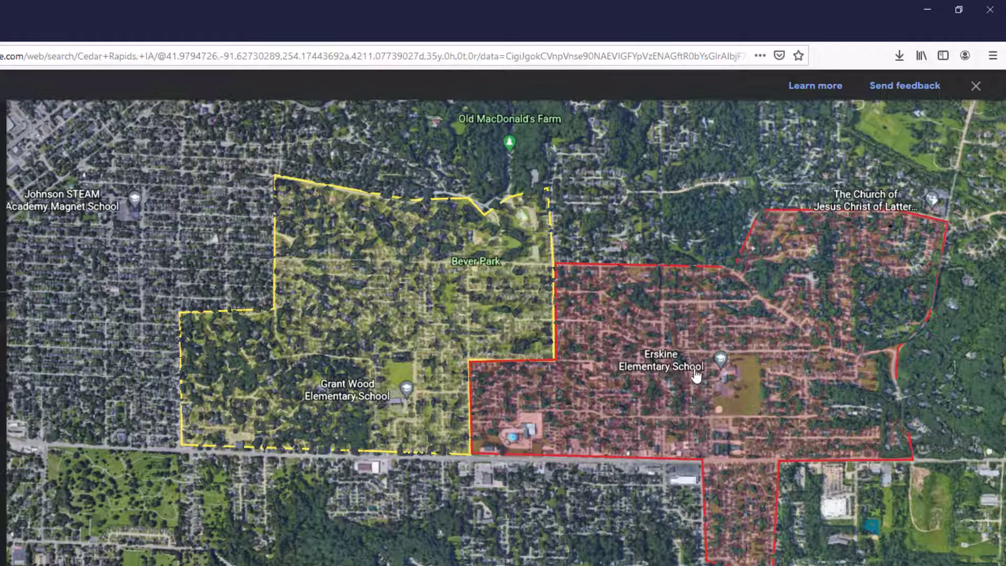
pyautogui.moveTo(356, 386)
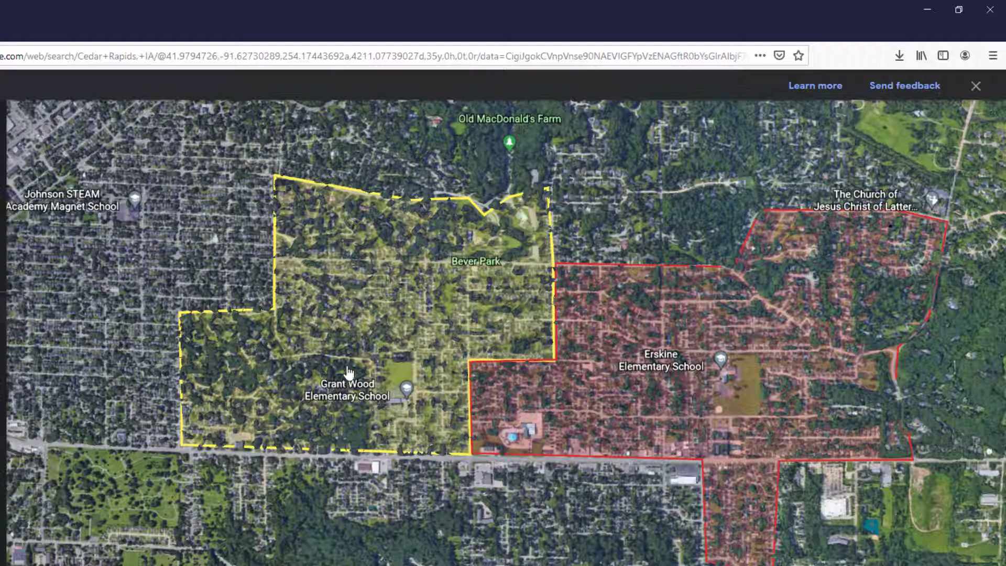
pyautogui.moveTo(635, 383)
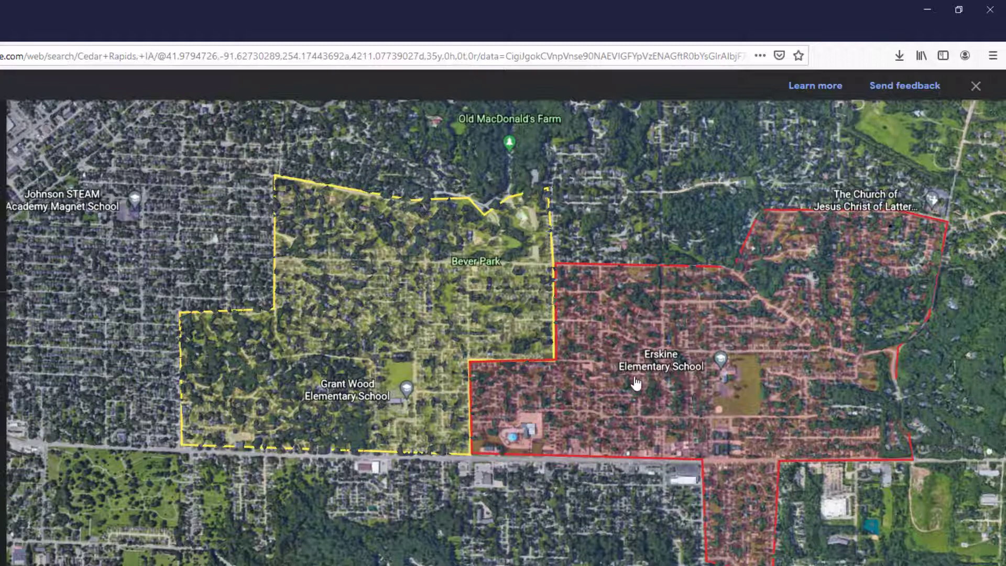
pyautogui.moveTo(658, 368)
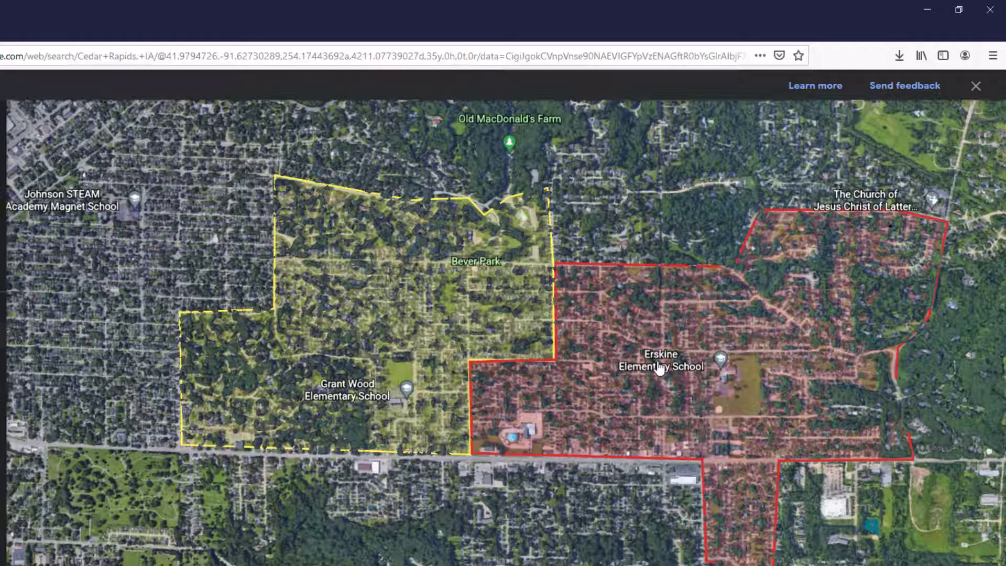
pyautogui.moveTo(286, 361)
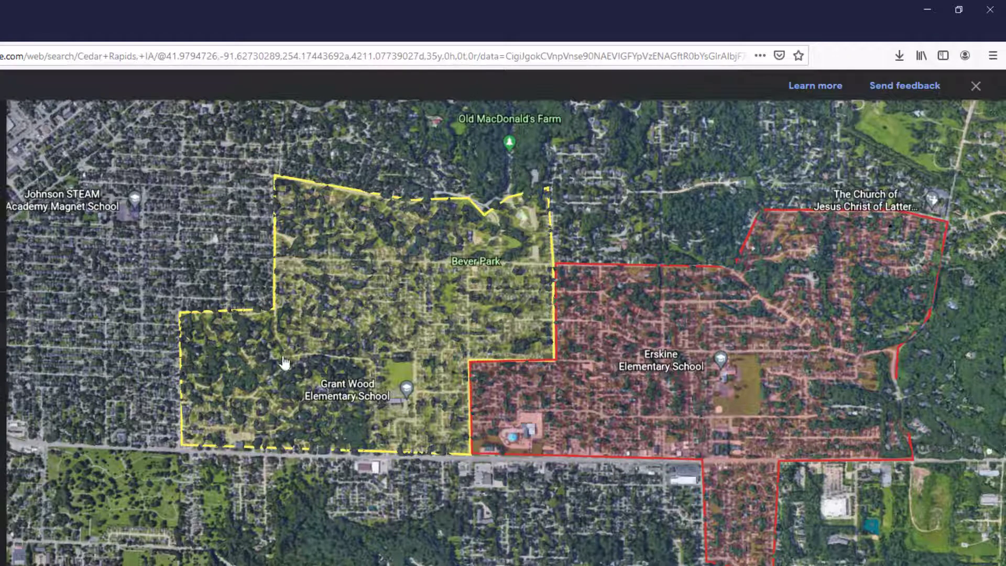
pyautogui.moveTo(305, 306)
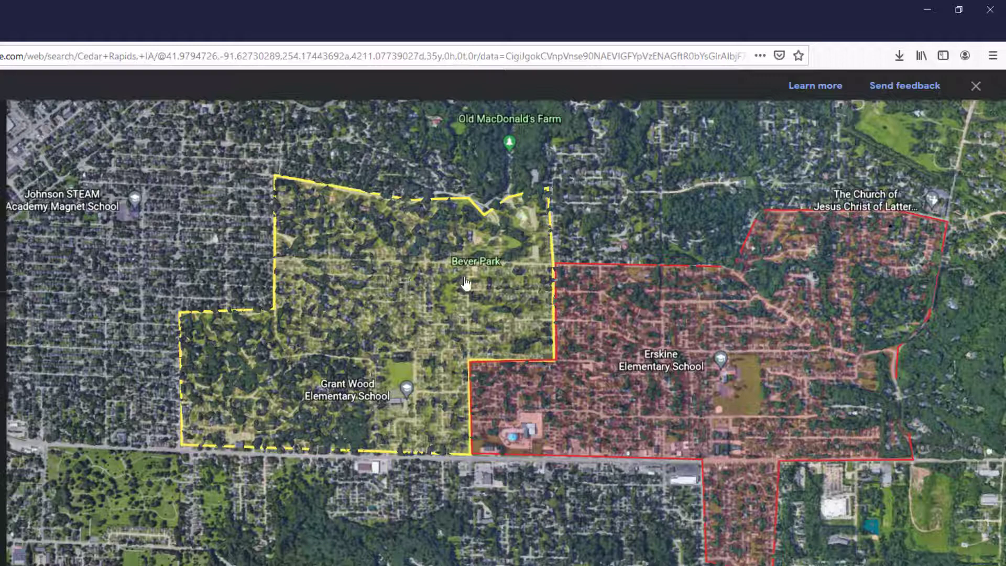
pyautogui.moveTo(536, 295)
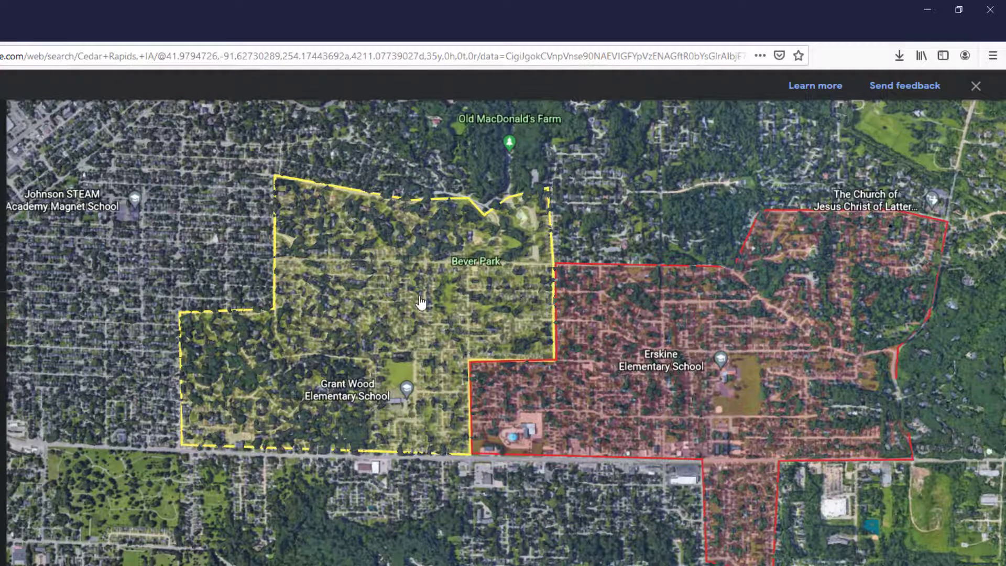
pyautogui.moveTo(622, 300)
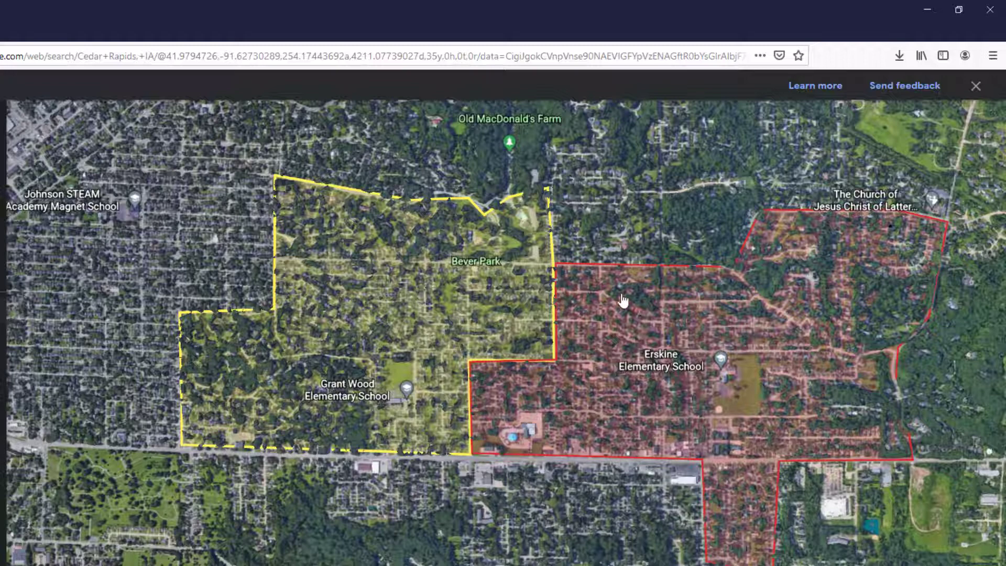
pyautogui.moveTo(402, 305)
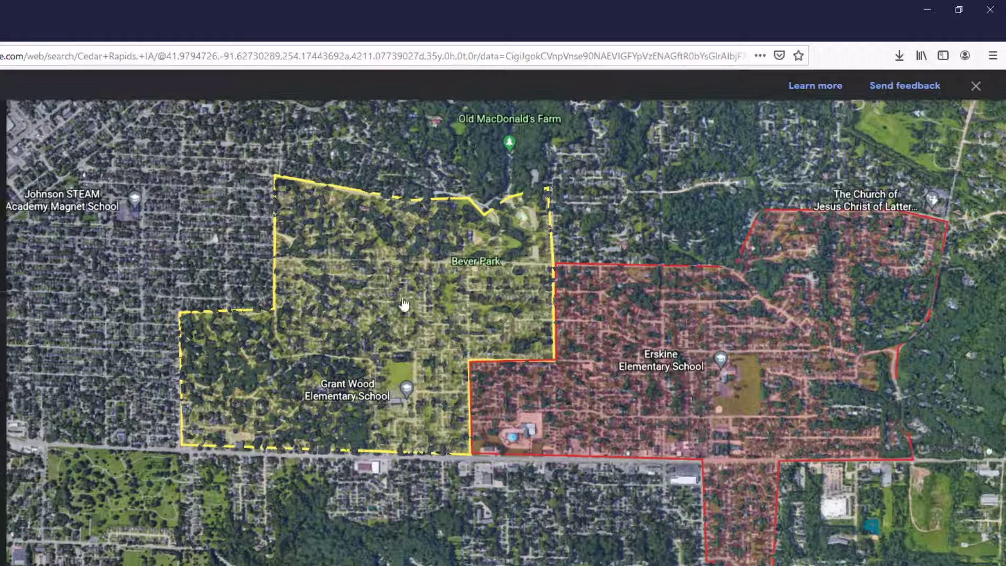
pyautogui.moveTo(594, 339)
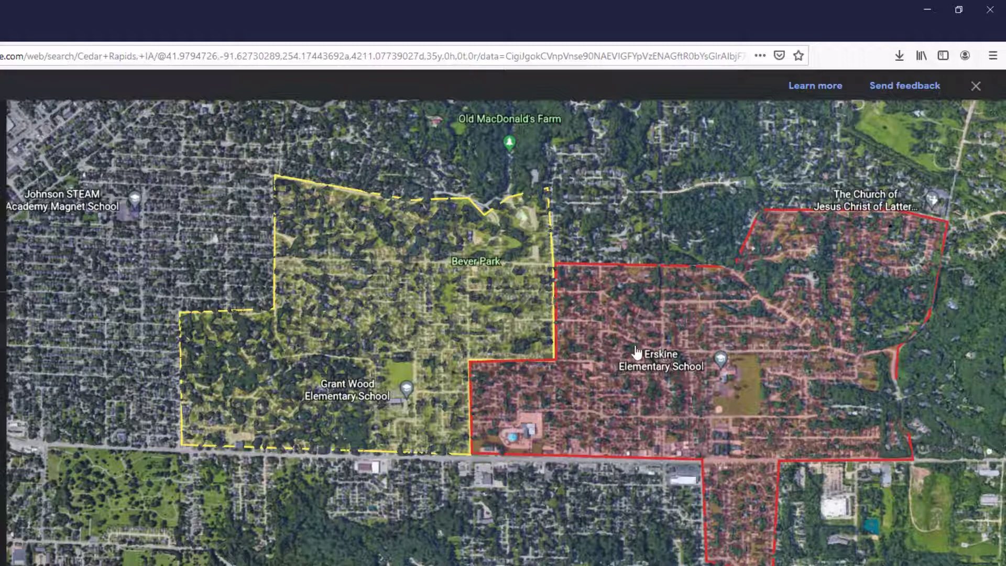
pyautogui.moveTo(581, 339)
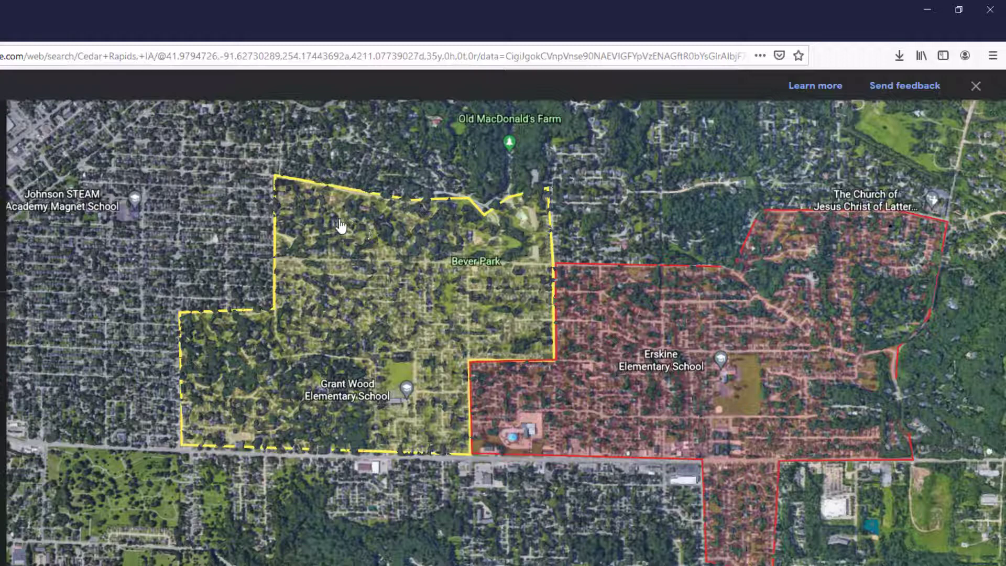
pyautogui.moveTo(500, 317)
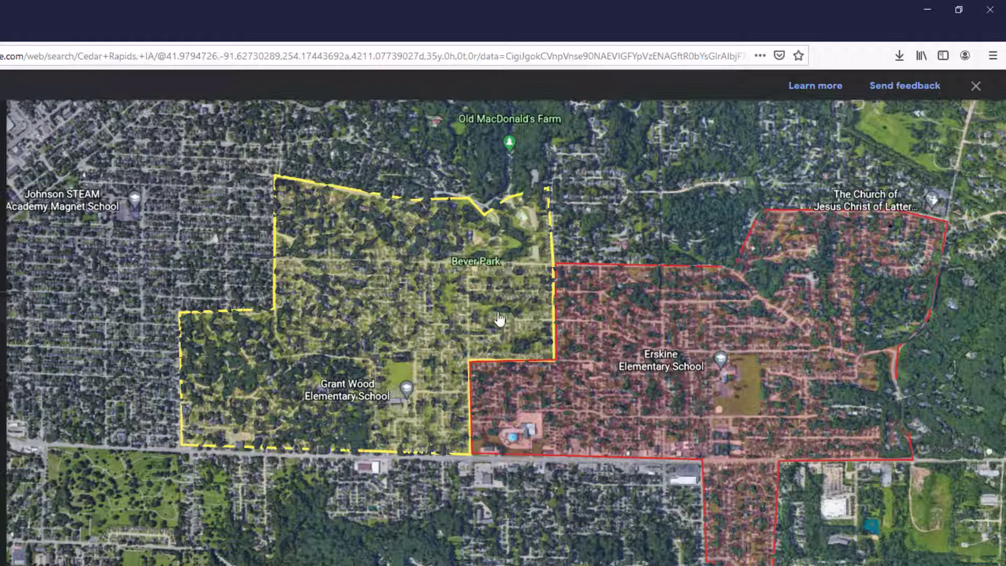
pyautogui.moveTo(445, 284)
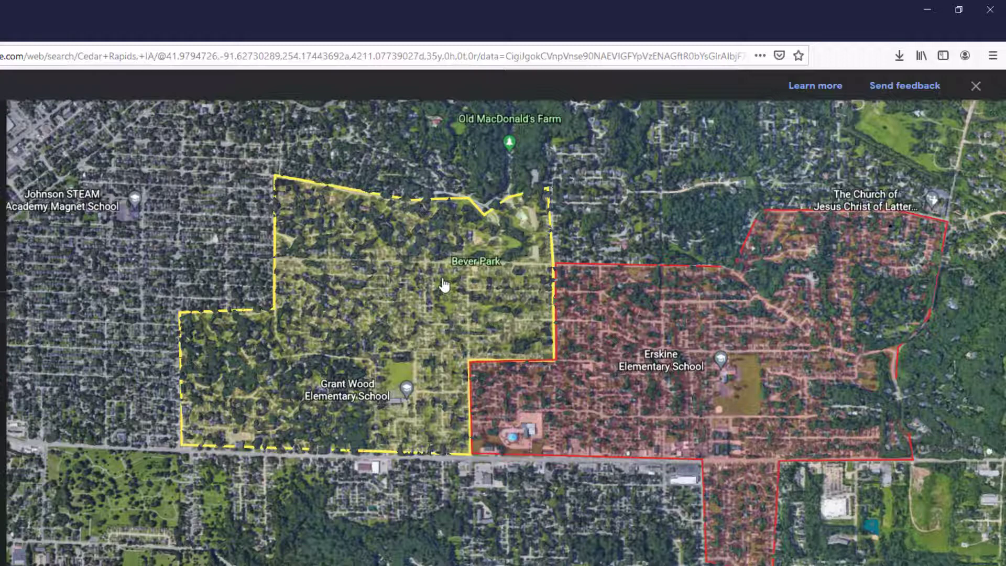